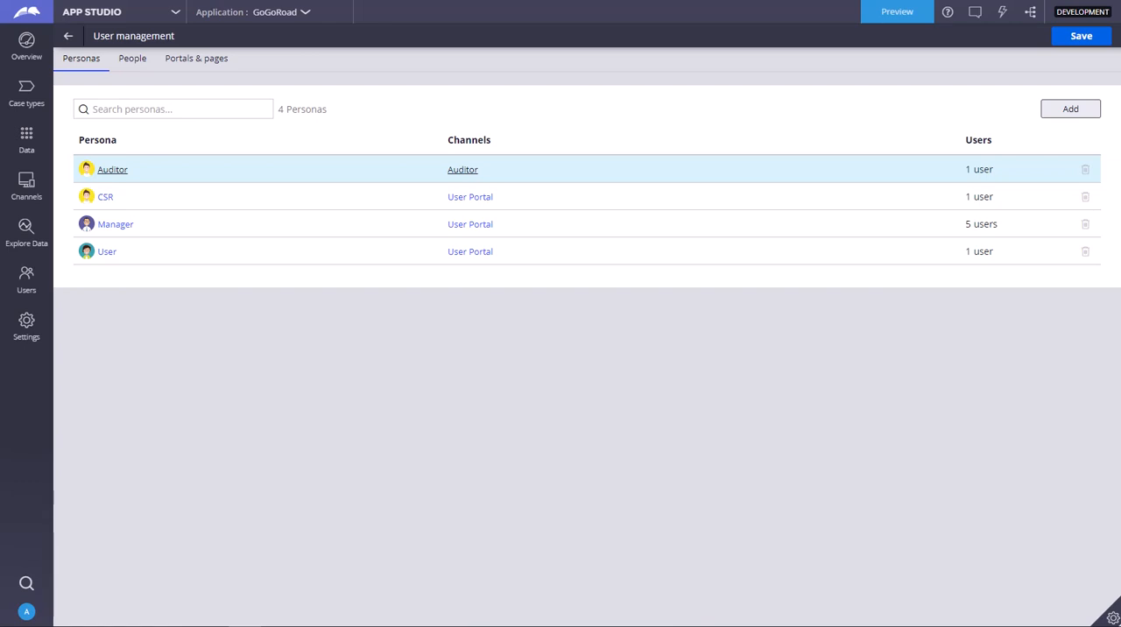
{"action": "mouse_move", "coordinate": [687, 371]}
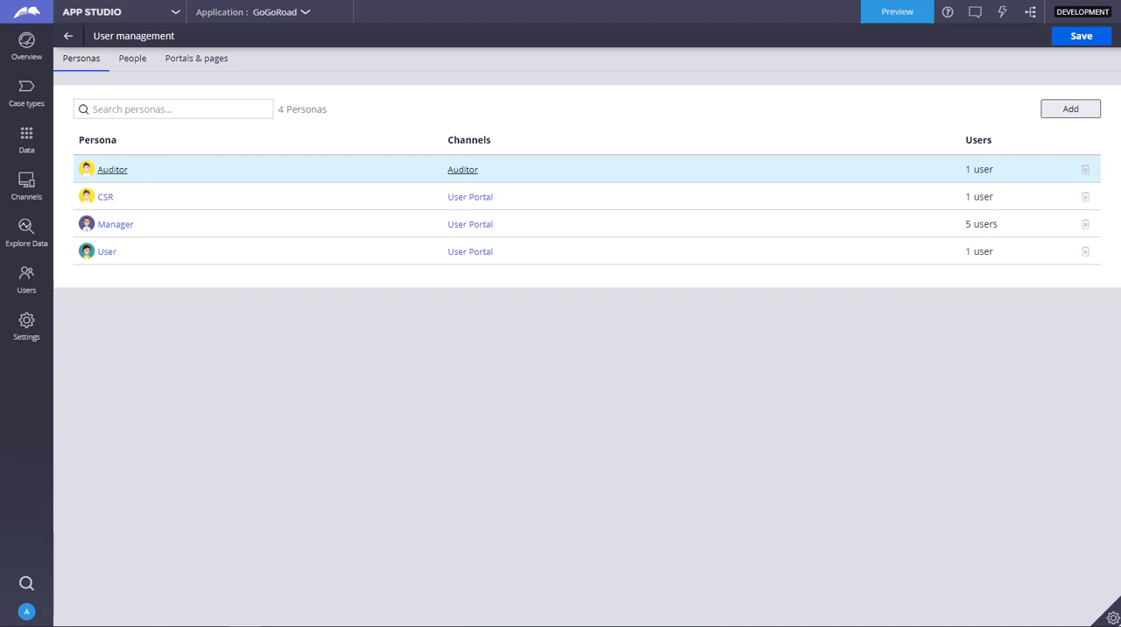
{"action": "mouse_move", "coordinate": [223, 397]}
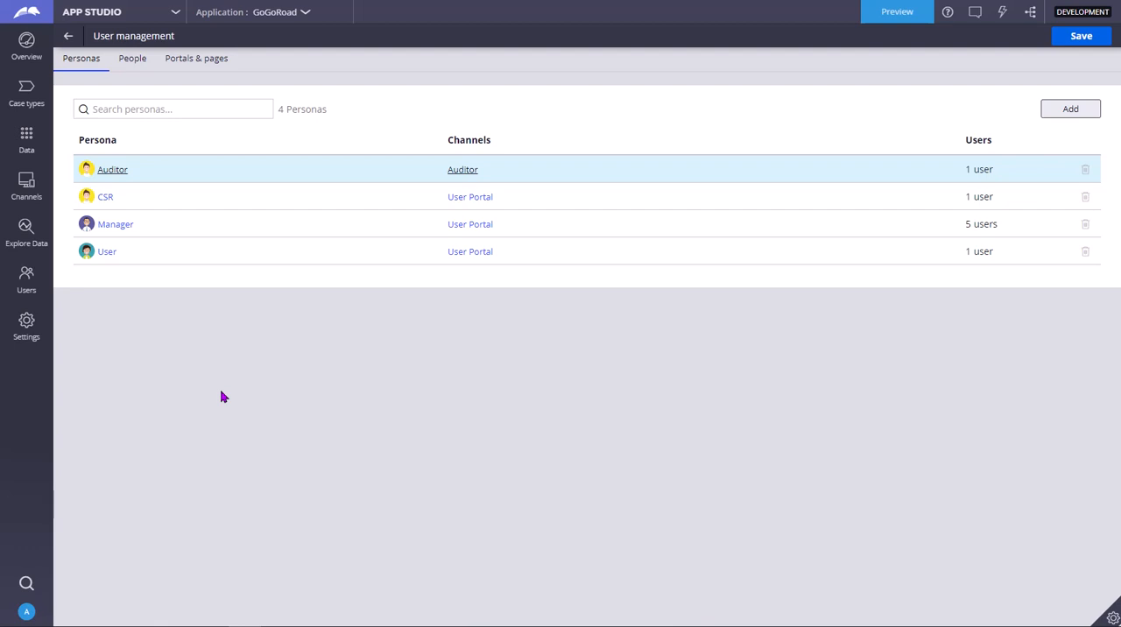
{"action": "mouse_move", "coordinate": [127, 372]}
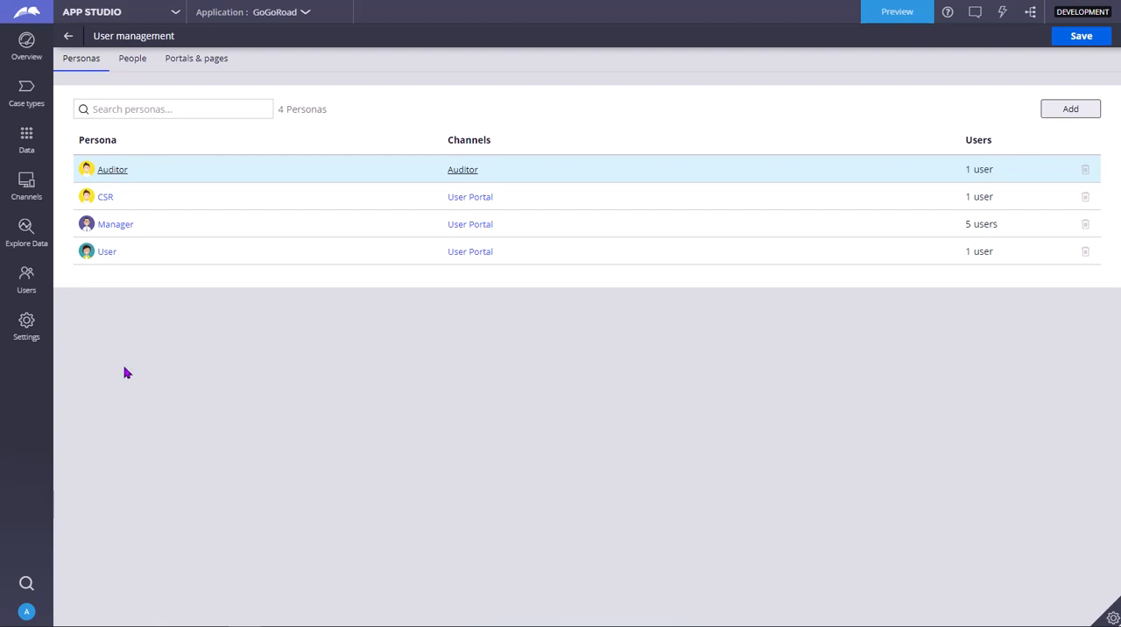
{"action": "mouse_move", "coordinate": [88, 316]}
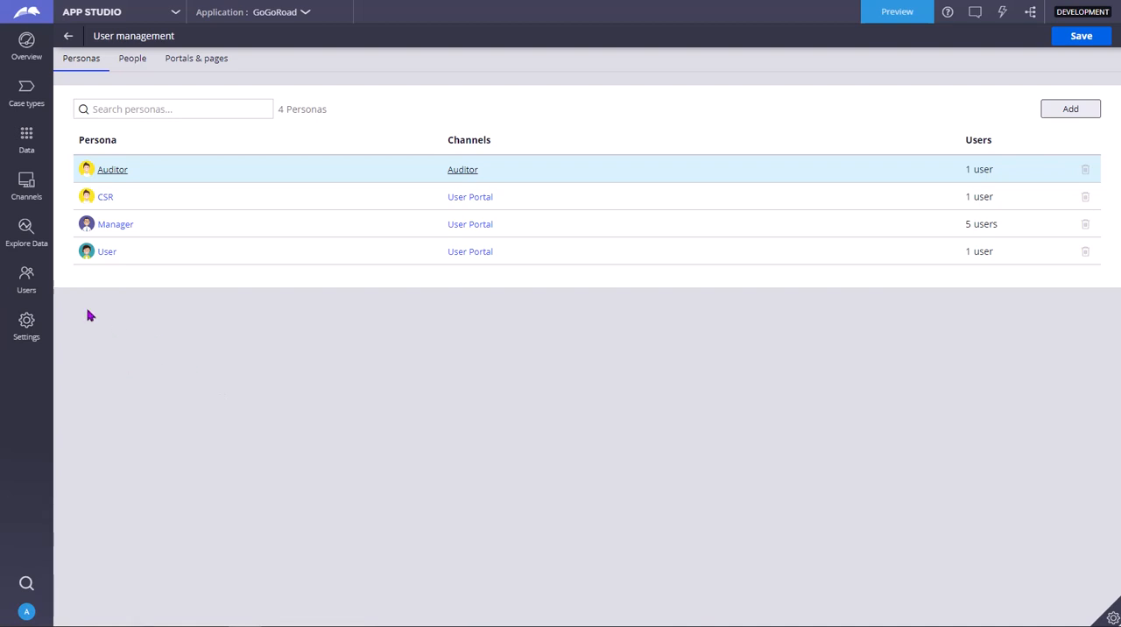
- Return to user management's personas and begin a persona search
{"action": "left_click", "coordinate": [26, 278]}
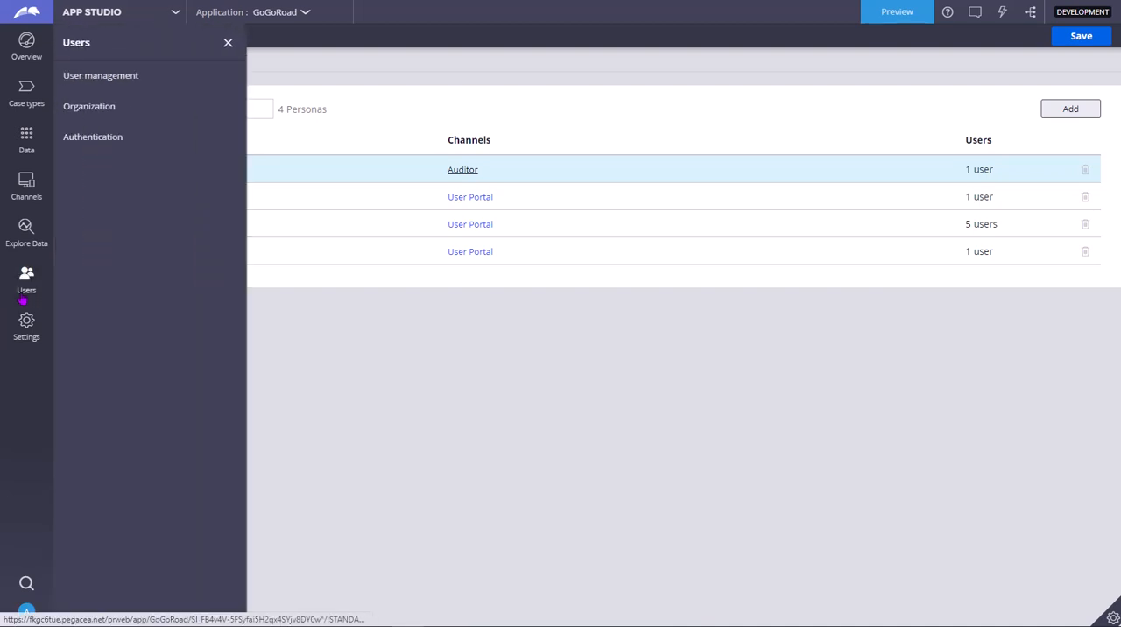
{"action": "left_click", "coordinate": [101, 76]}
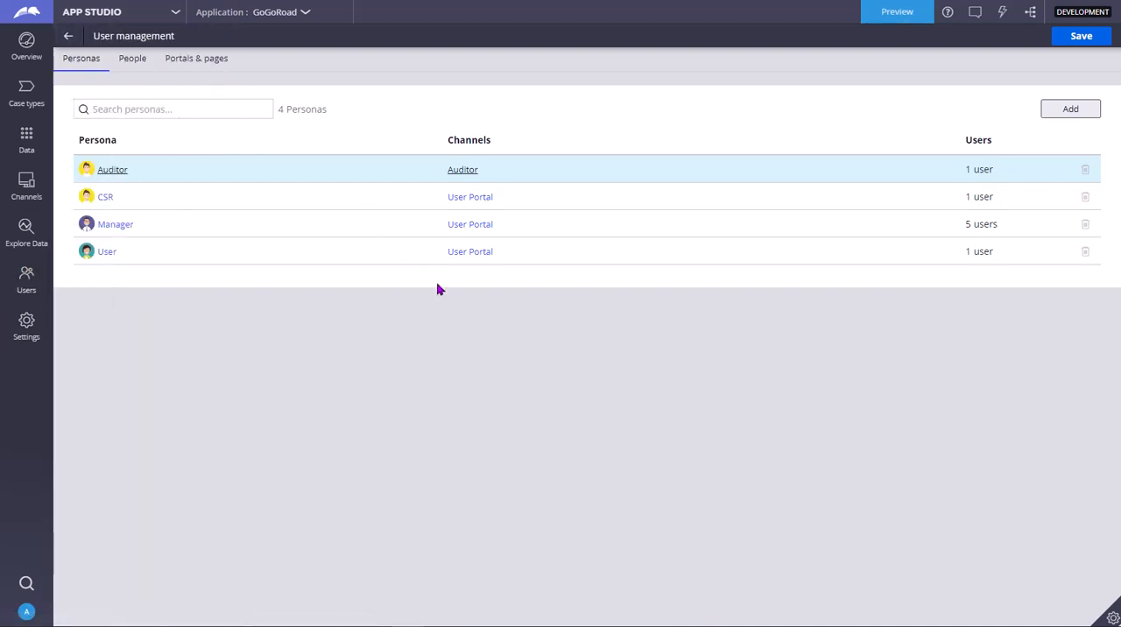
{"action": "left_click", "coordinate": [174, 109]}
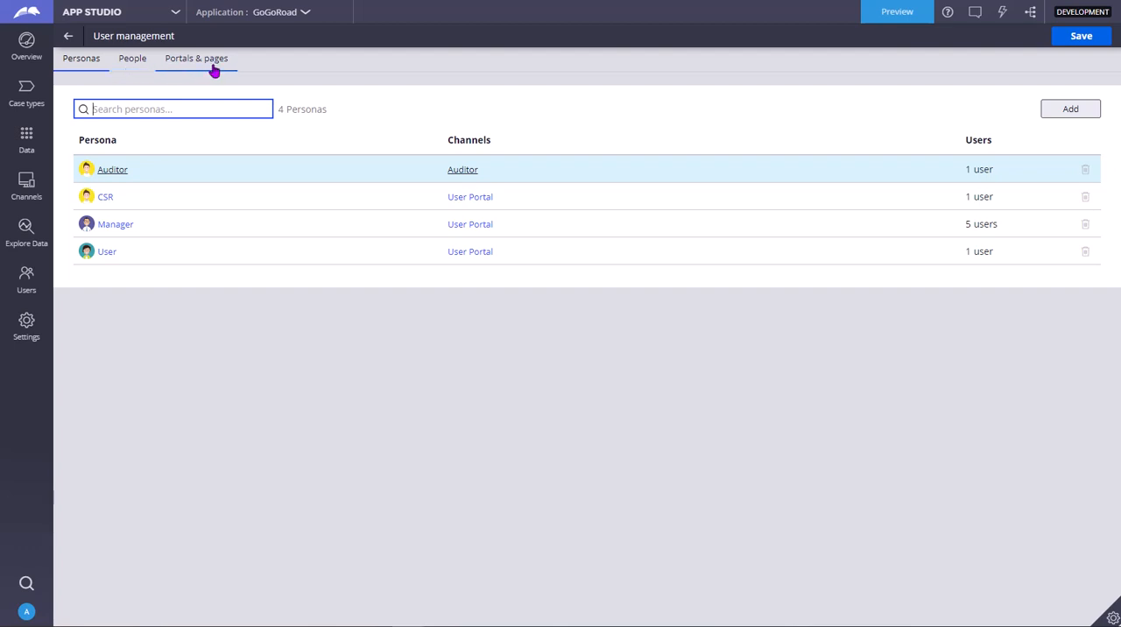
{"action": "mouse_move", "coordinate": [438, 391]}
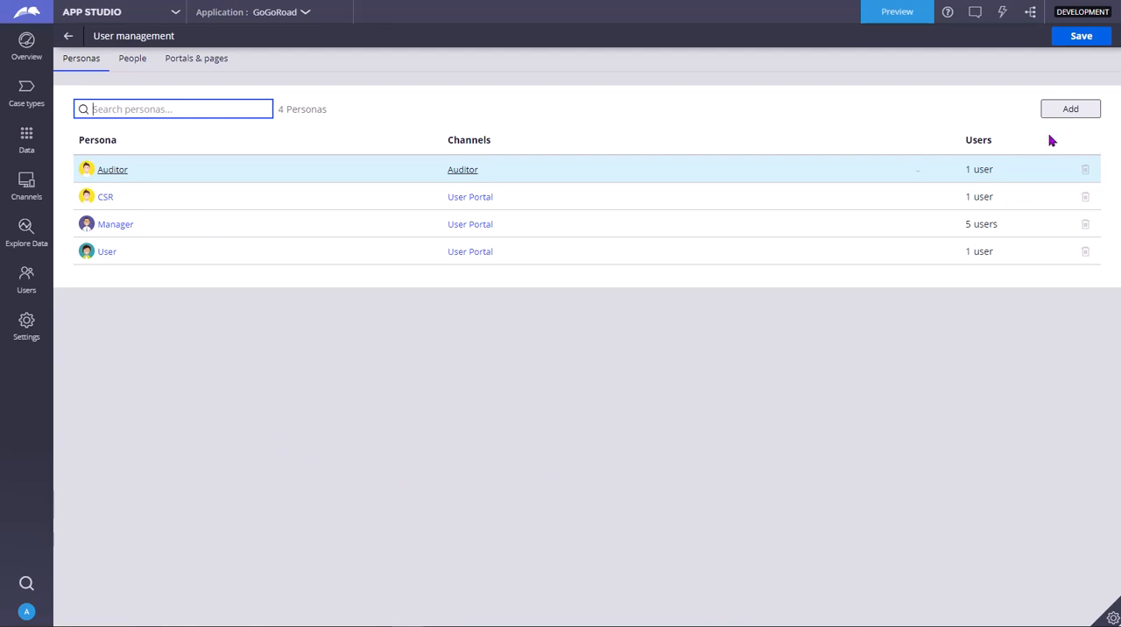
- Create a new persona named 'test'
{"action": "left_click", "coordinate": [1070, 109]}
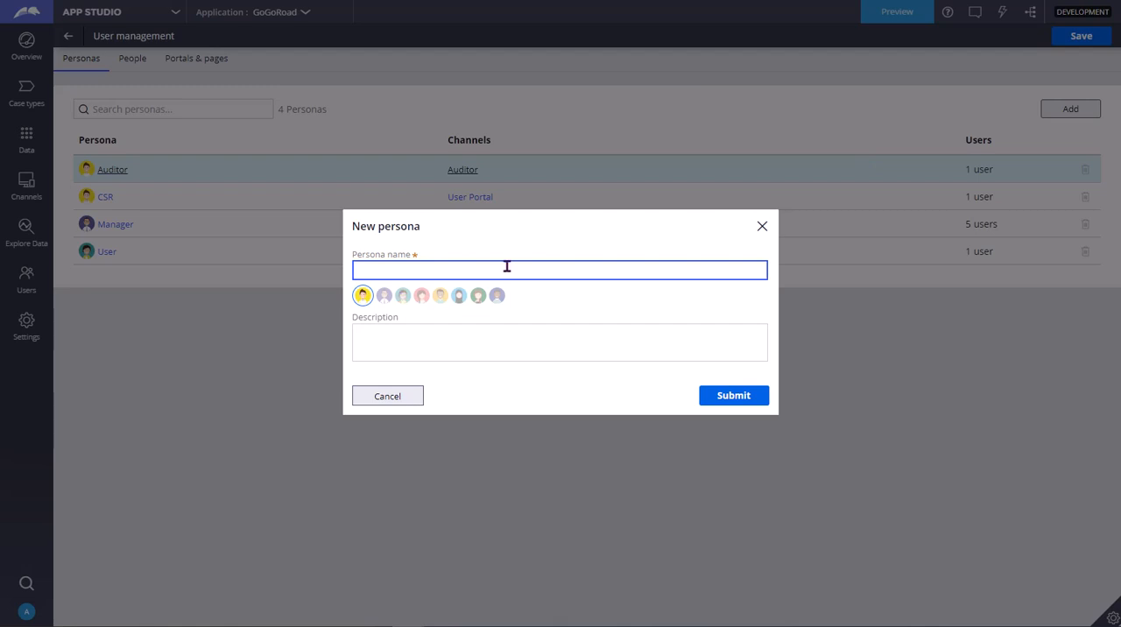
{"action": "mouse_move", "coordinate": [1070, 108]}
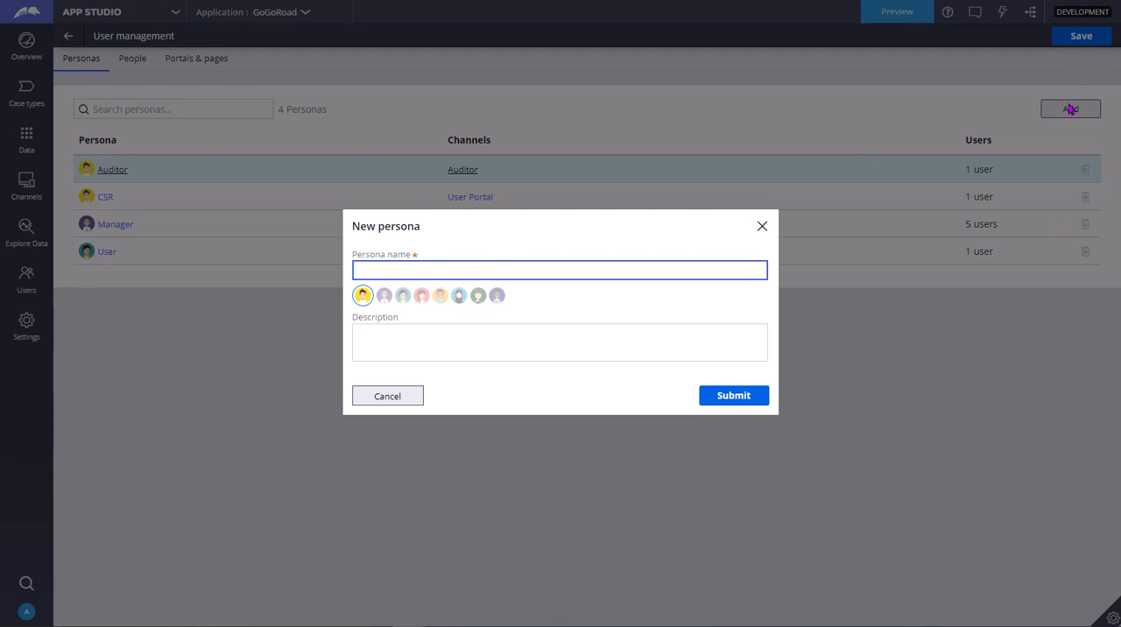
{"action": "type", "text": "test"}
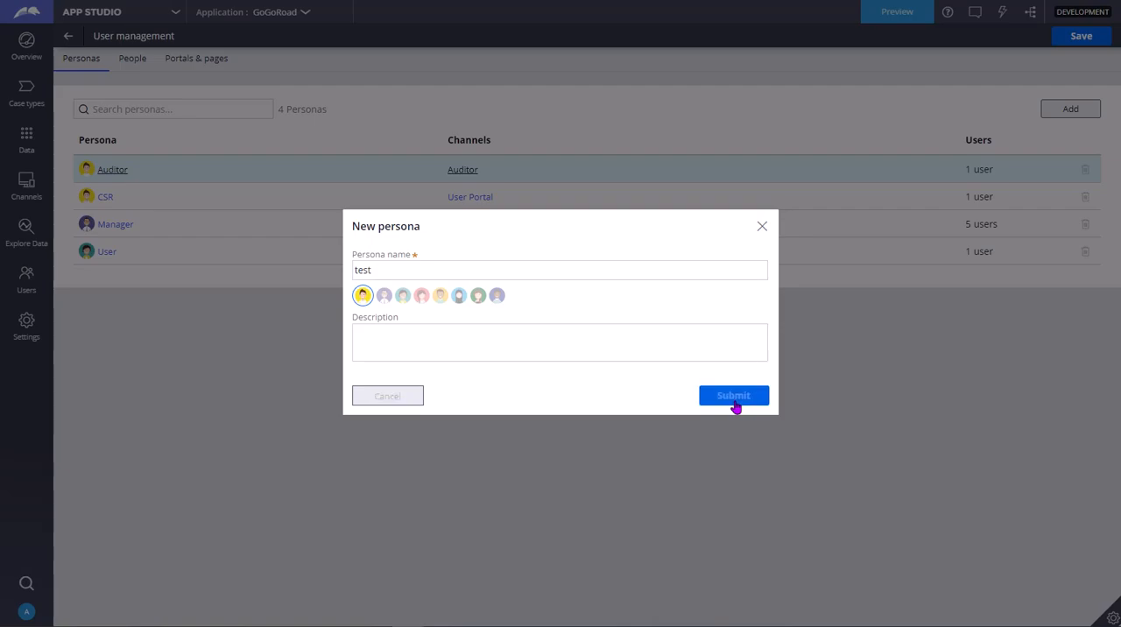
{"action": "left_click", "coordinate": [733, 395]}
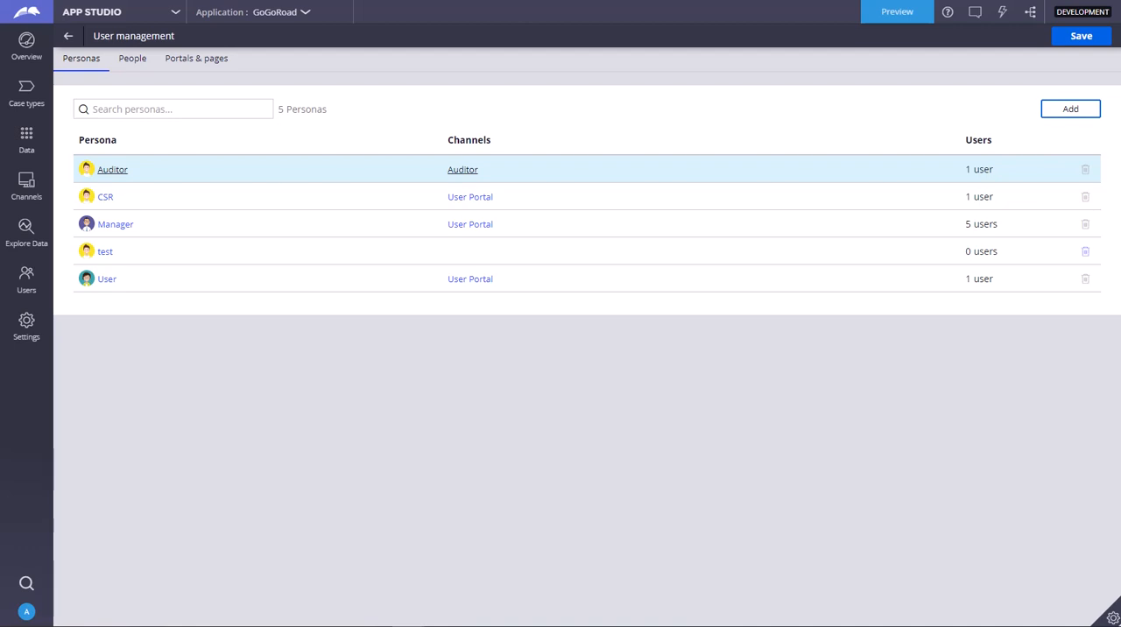
{"action": "mouse_move", "coordinate": [716, 341]}
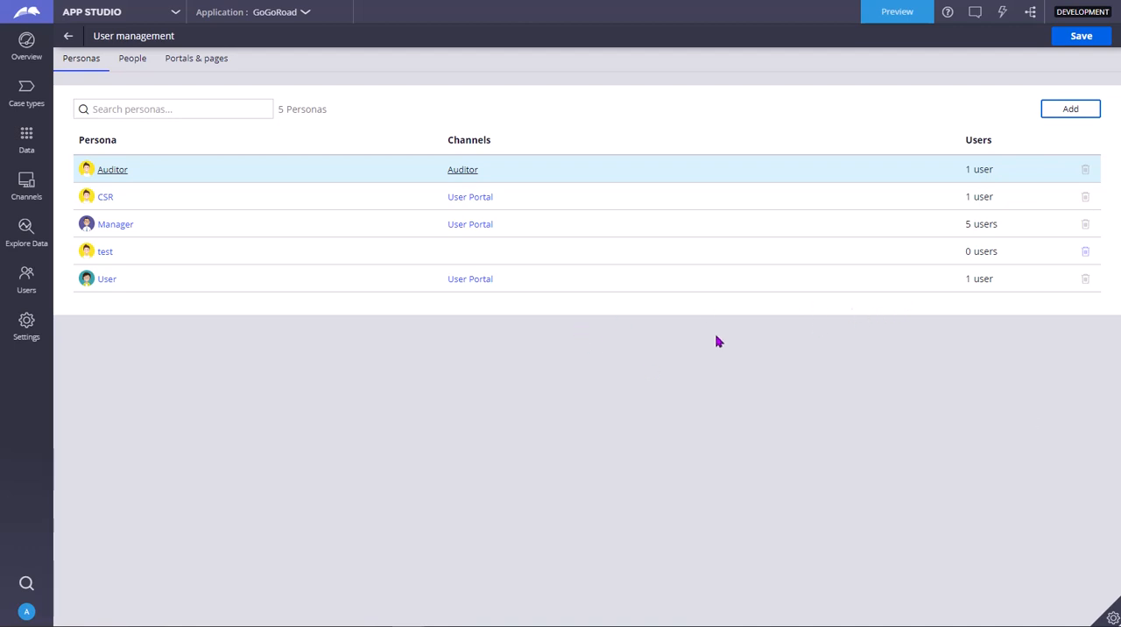
{"action": "mouse_move", "coordinate": [992, 311]}
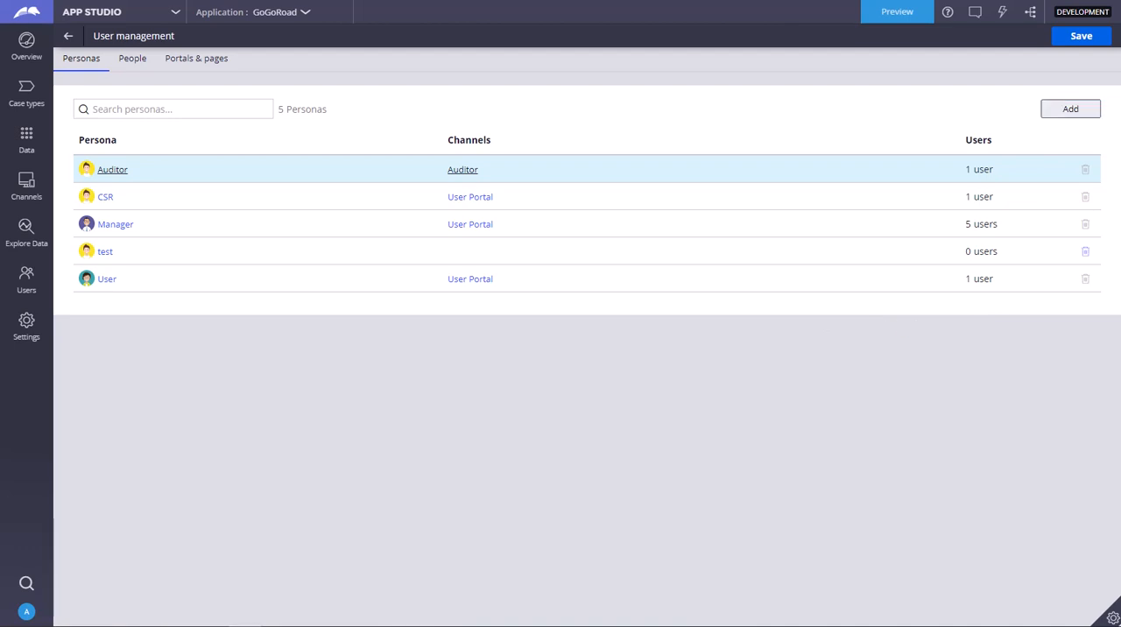
- Show the People list of GoGoRoad's thirteen users and their personas
{"action": "left_click", "coordinate": [131, 57]}
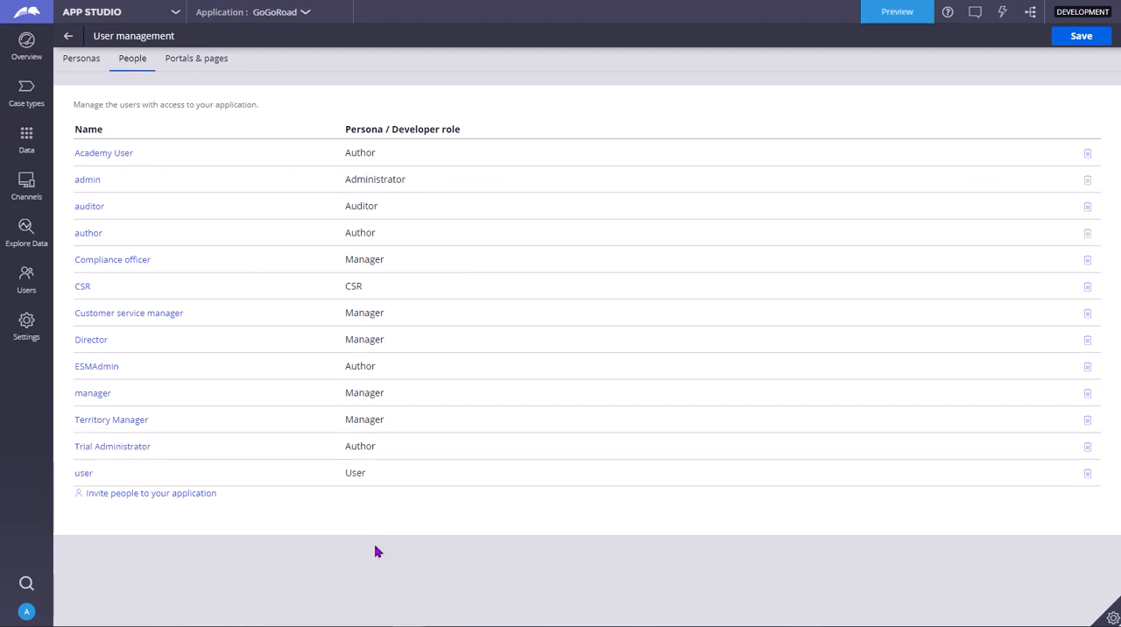
{"action": "left_click", "coordinate": [88, 233]}
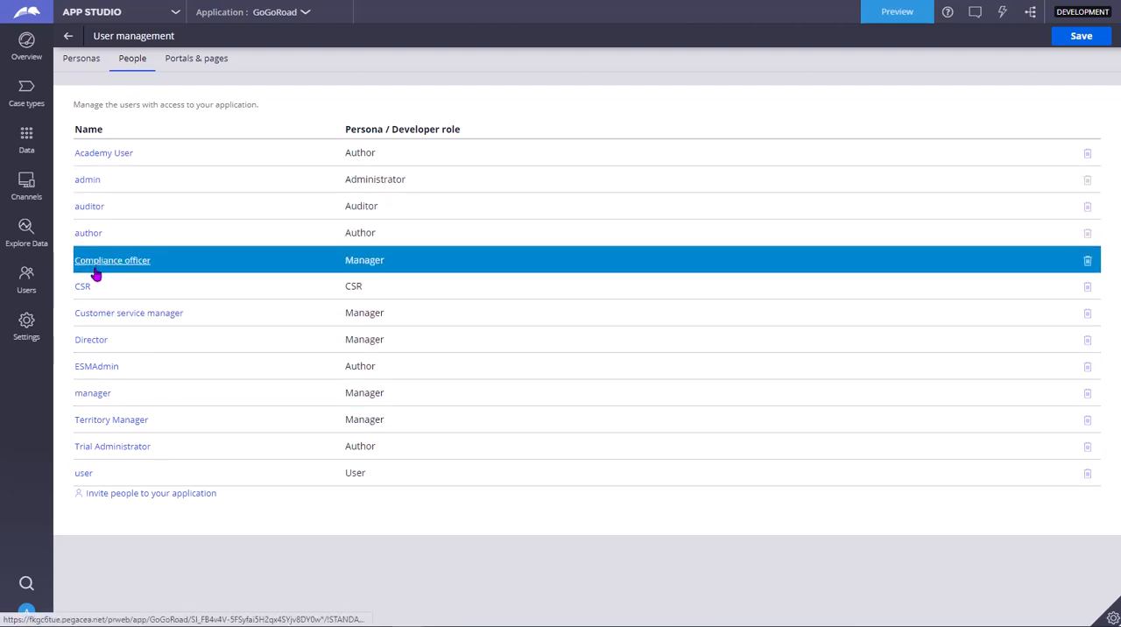
{"action": "left_click", "coordinate": [91, 339]}
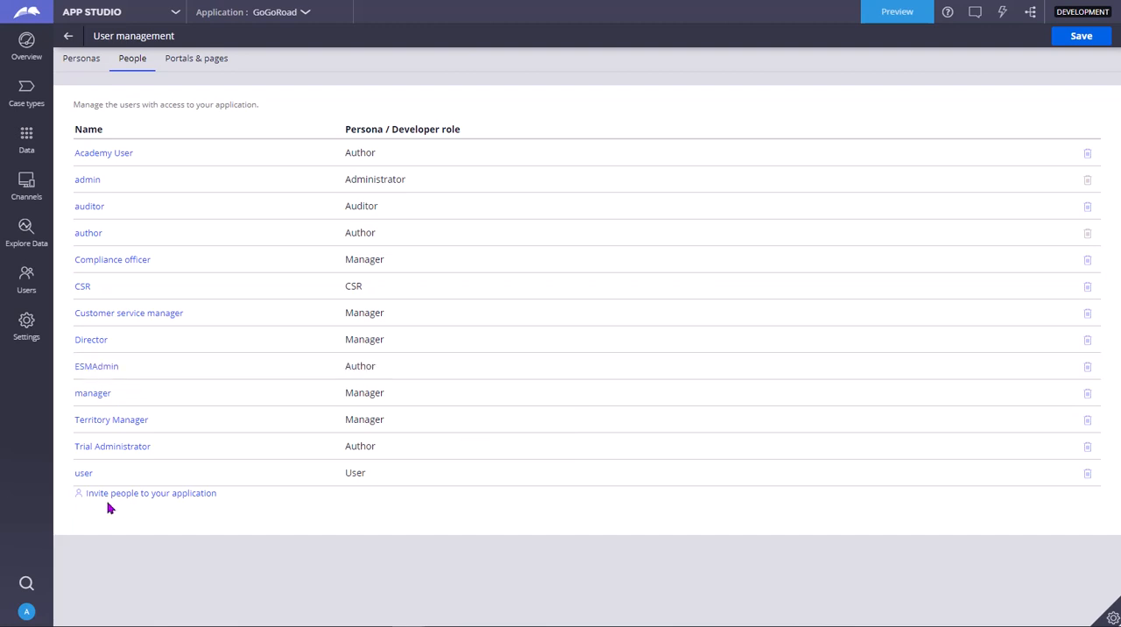
- Start an invitation and pick CSR as the new user's persona
{"action": "left_click", "coordinate": [150, 492]}
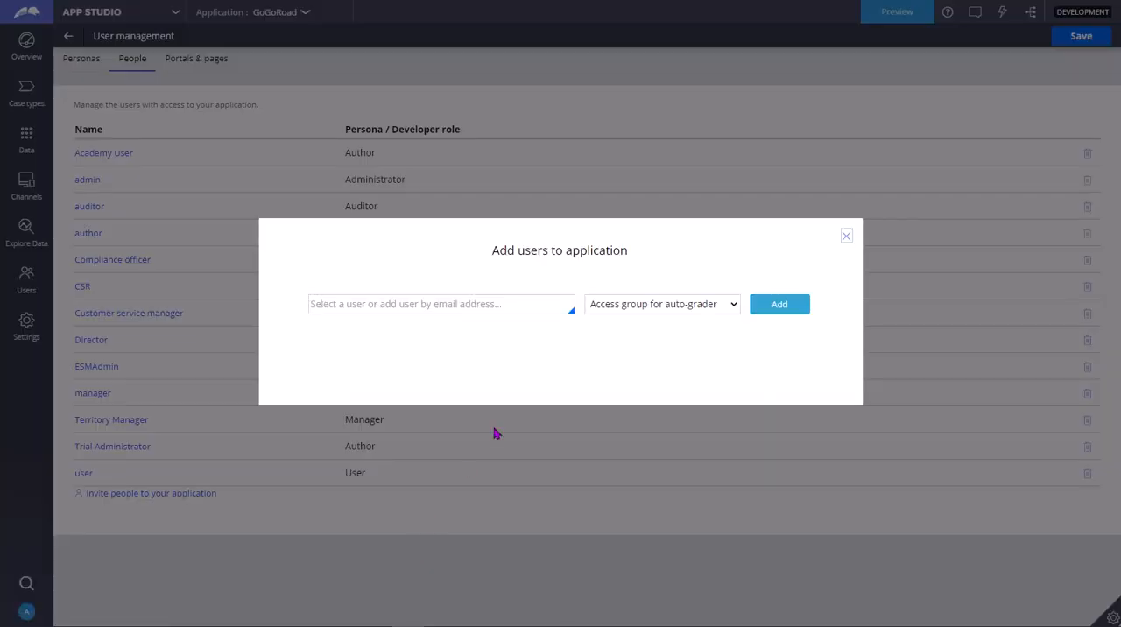
{"action": "left_click", "coordinate": [661, 304]}
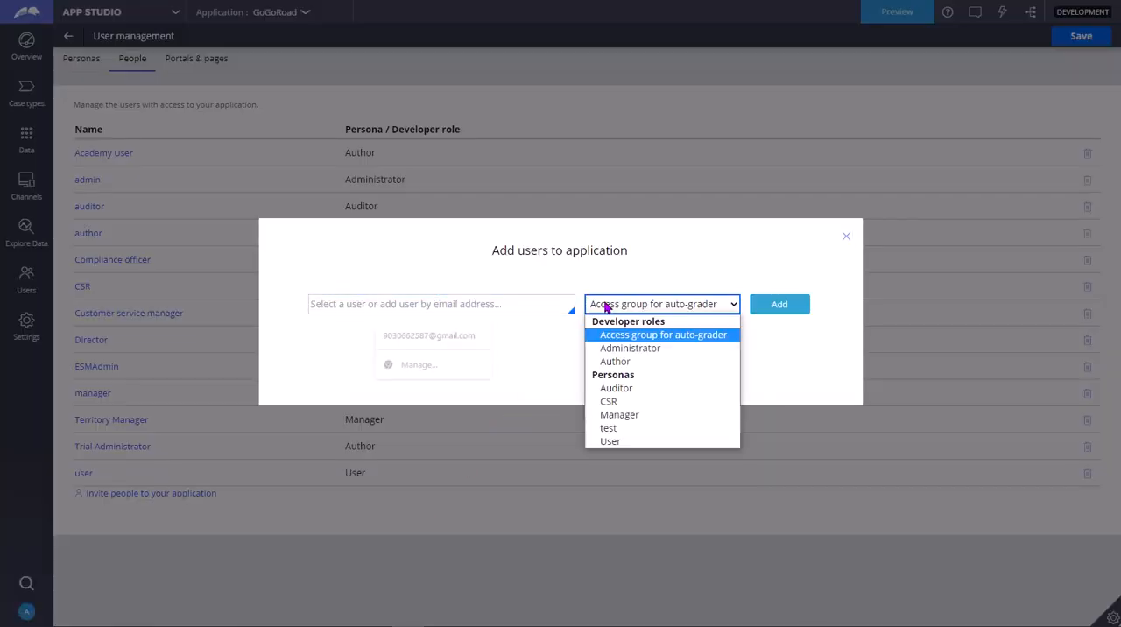
{"action": "mouse_move", "coordinate": [608, 401]}
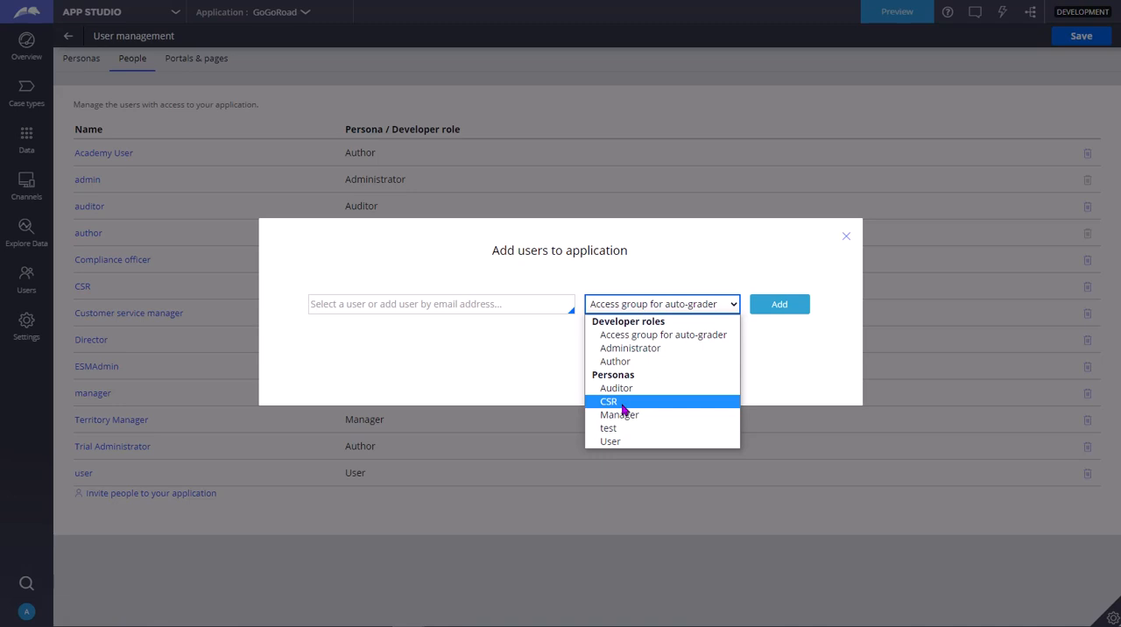
{"action": "left_click", "coordinate": [608, 401]}
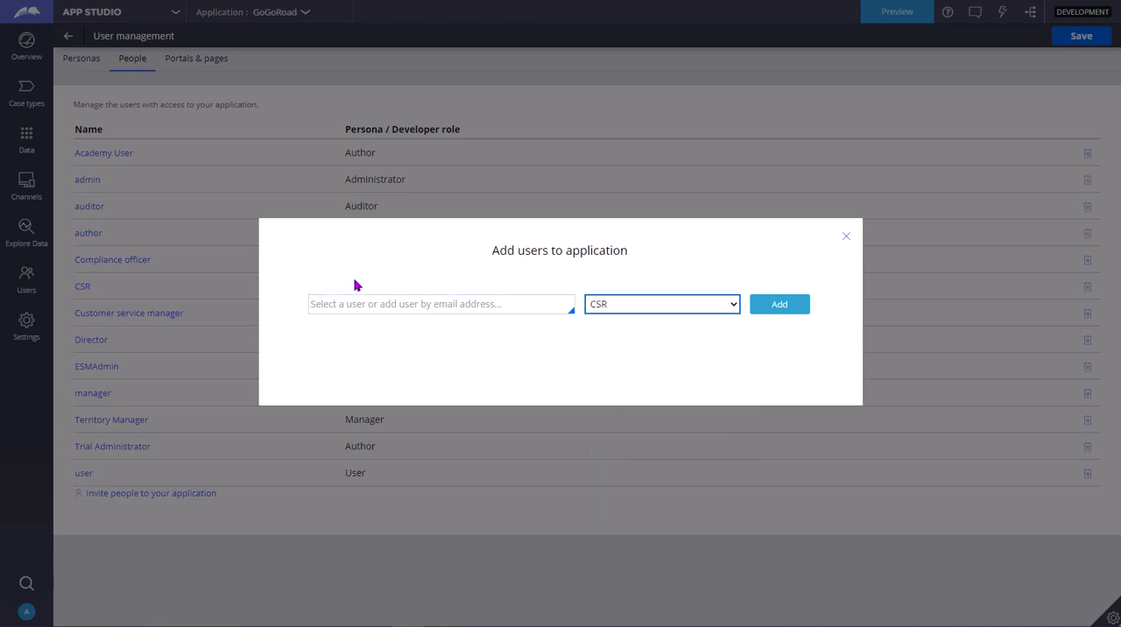
{"action": "left_click", "coordinate": [440, 303]}
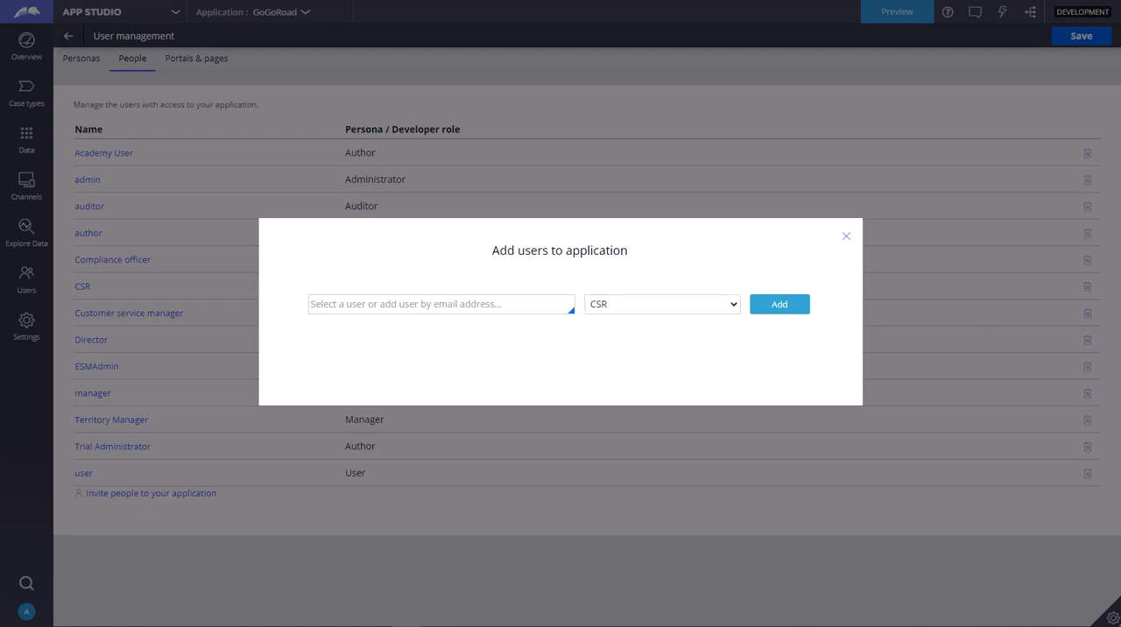
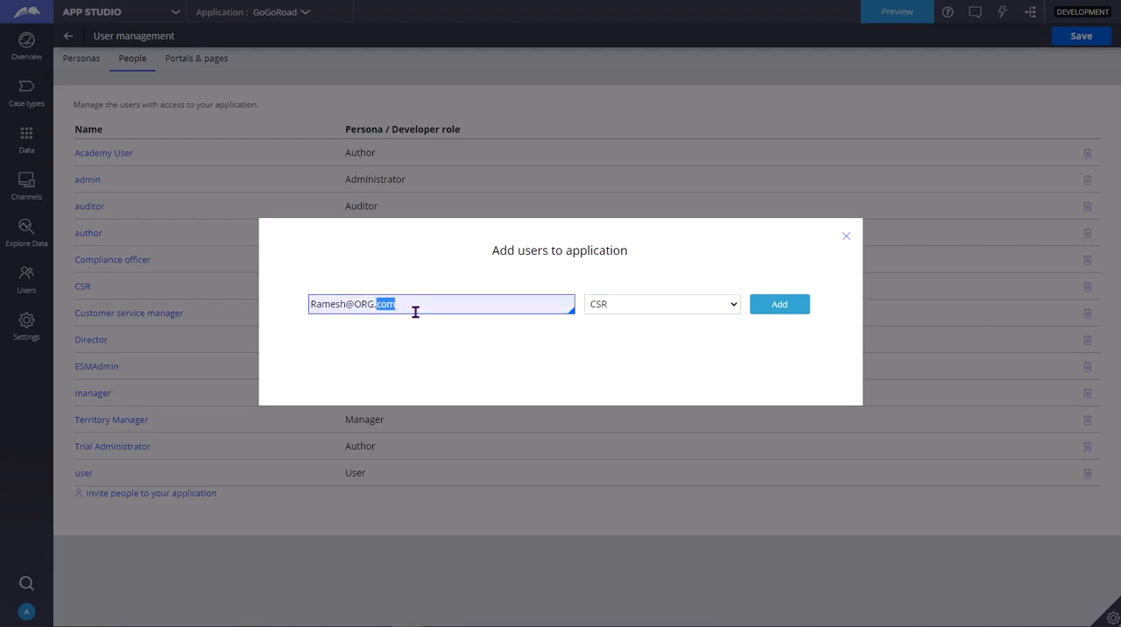
{"action": "left_click", "coordinate": [328, 304]}
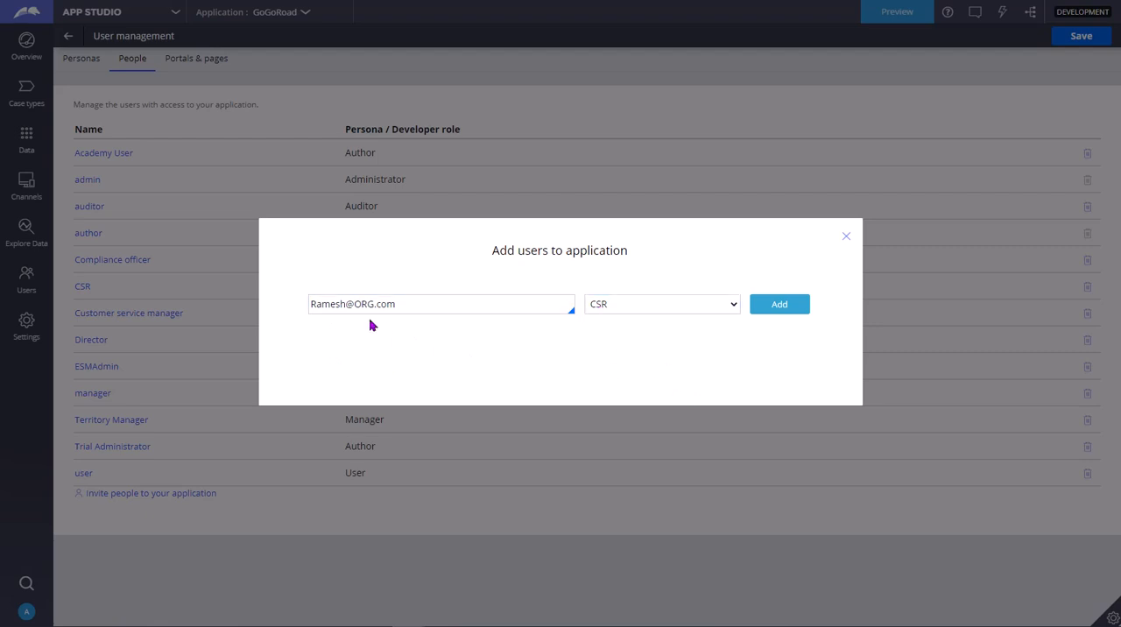
{"action": "mouse_move", "coordinate": [817, 387]}
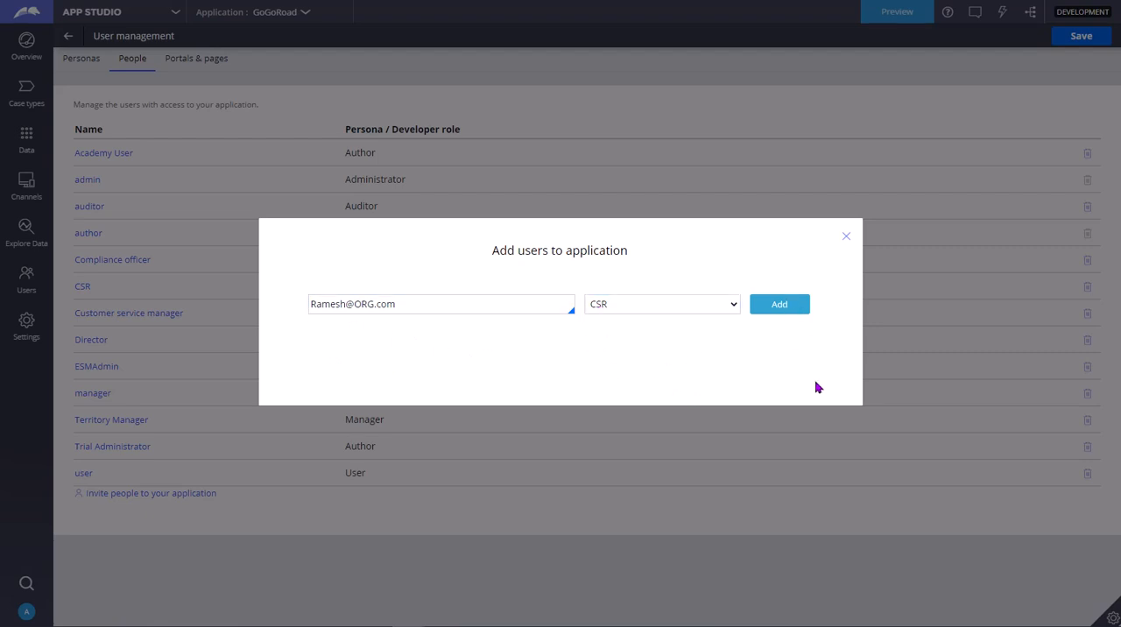
{"action": "left_click", "coordinate": [778, 304]}
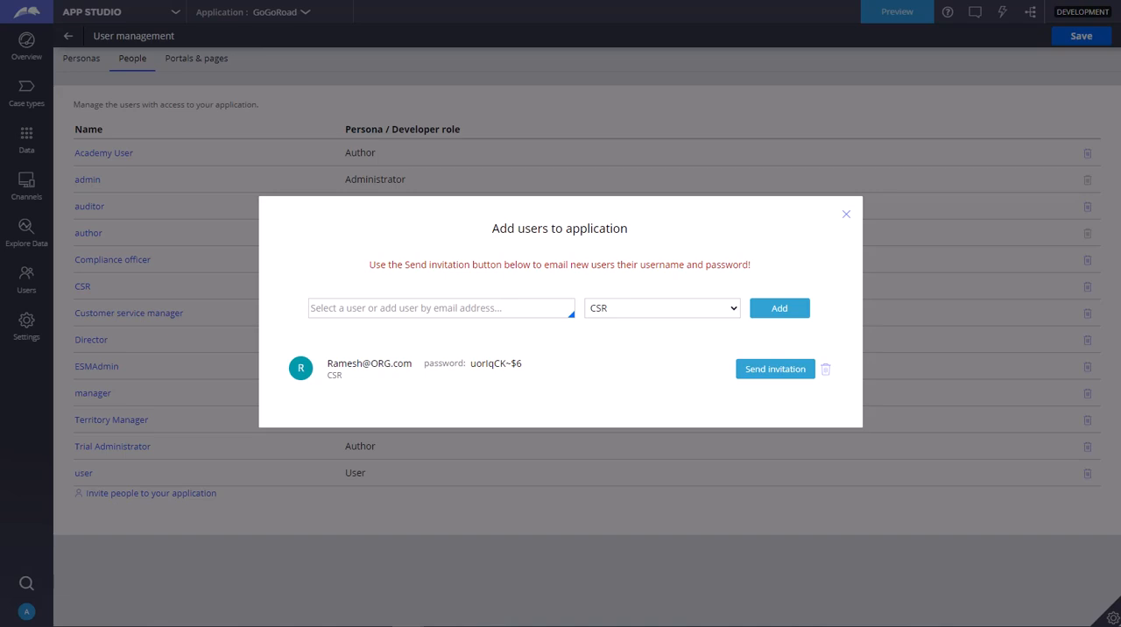
{"action": "mouse_move", "coordinate": [660, 382]}
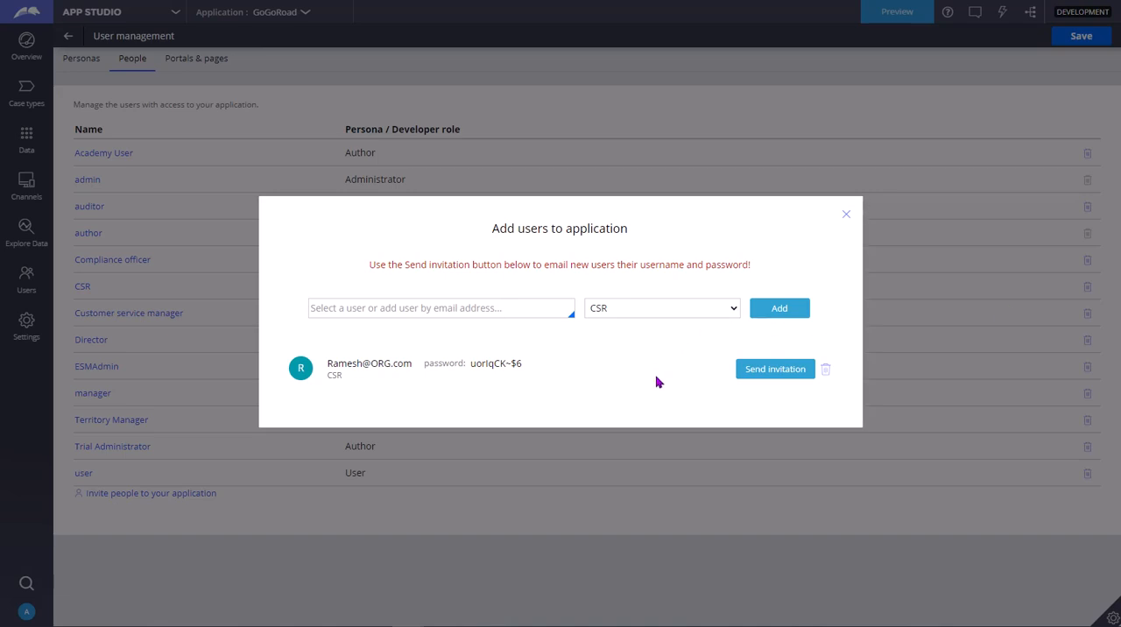
{"action": "mouse_move", "coordinate": [670, 426]}
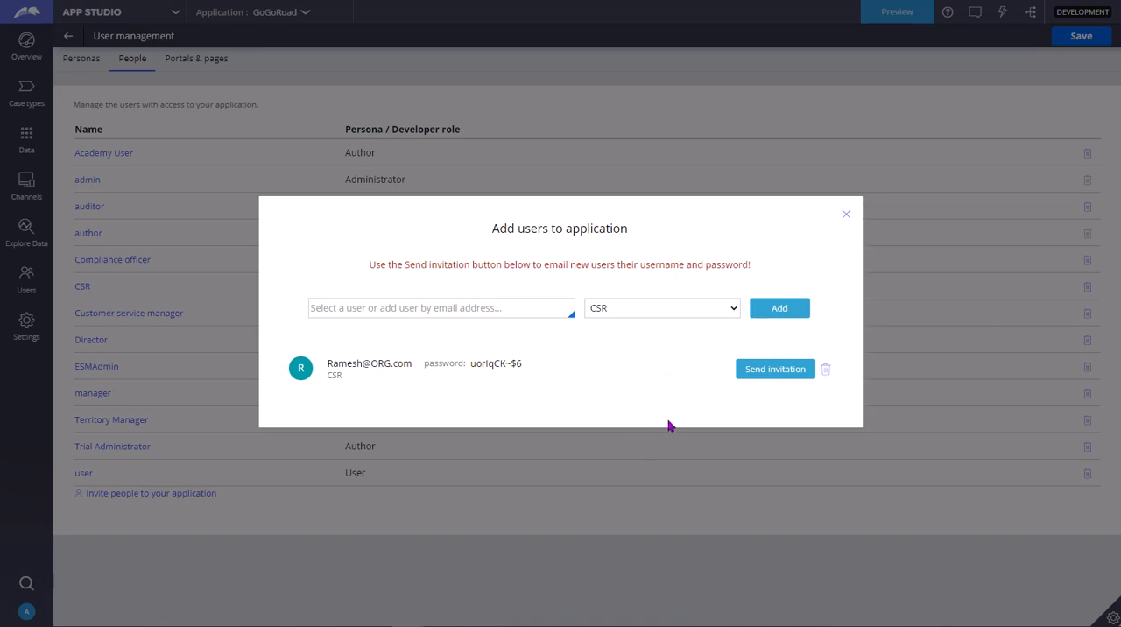
{"action": "double_click", "coordinate": [495, 363]}
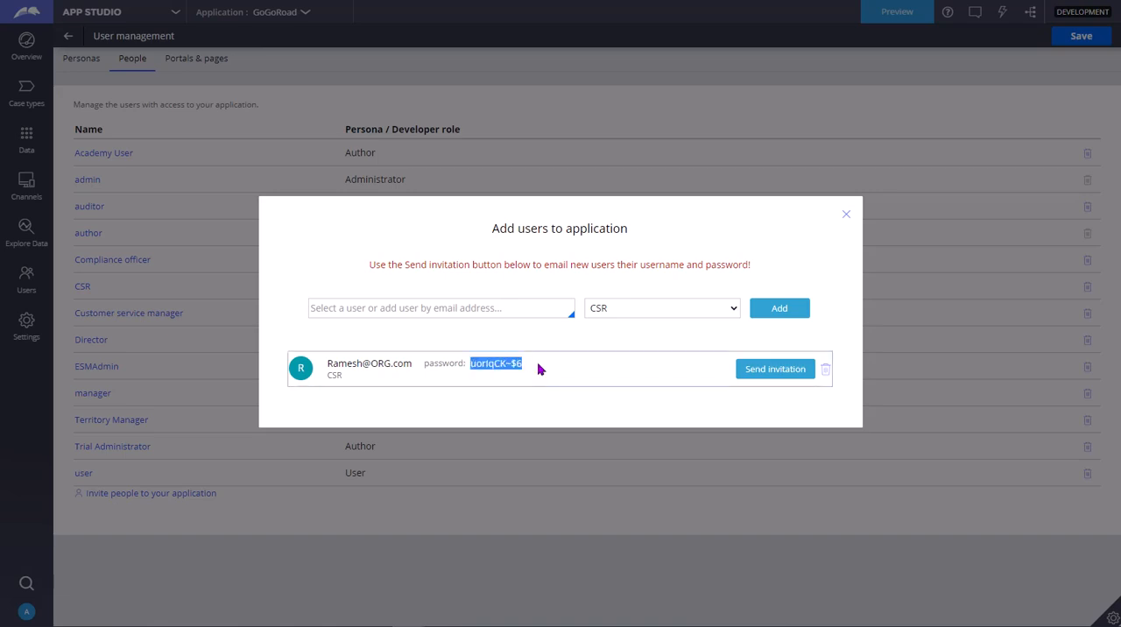
{"action": "mouse_move", "coordinate": [473, 378]}
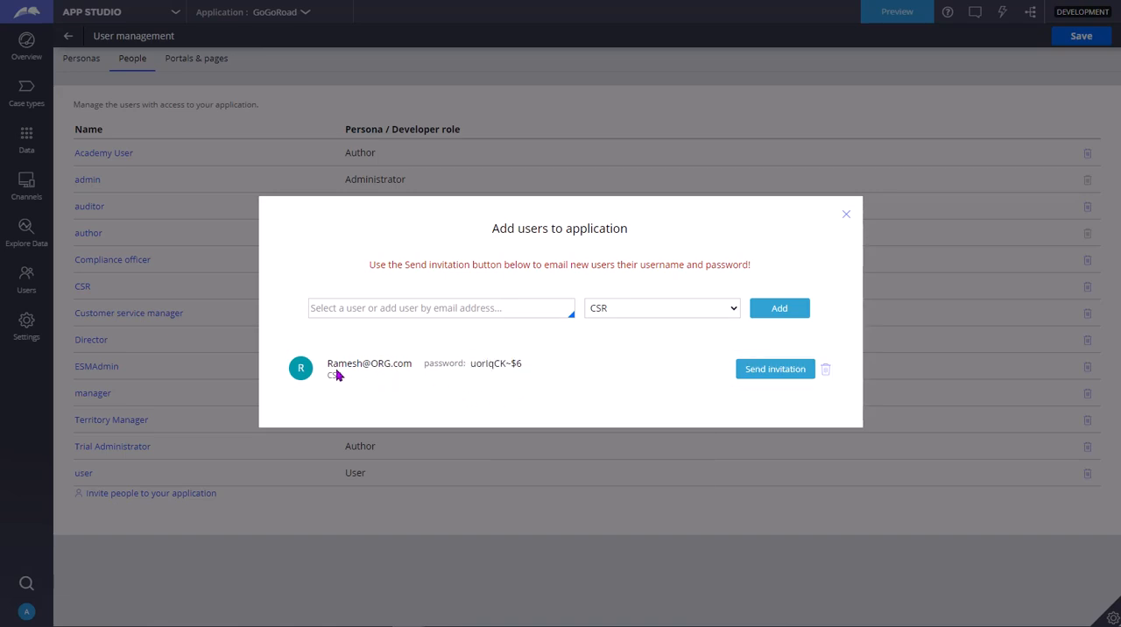
{"action": "mouse_move", "coordinate": [534, 367]}
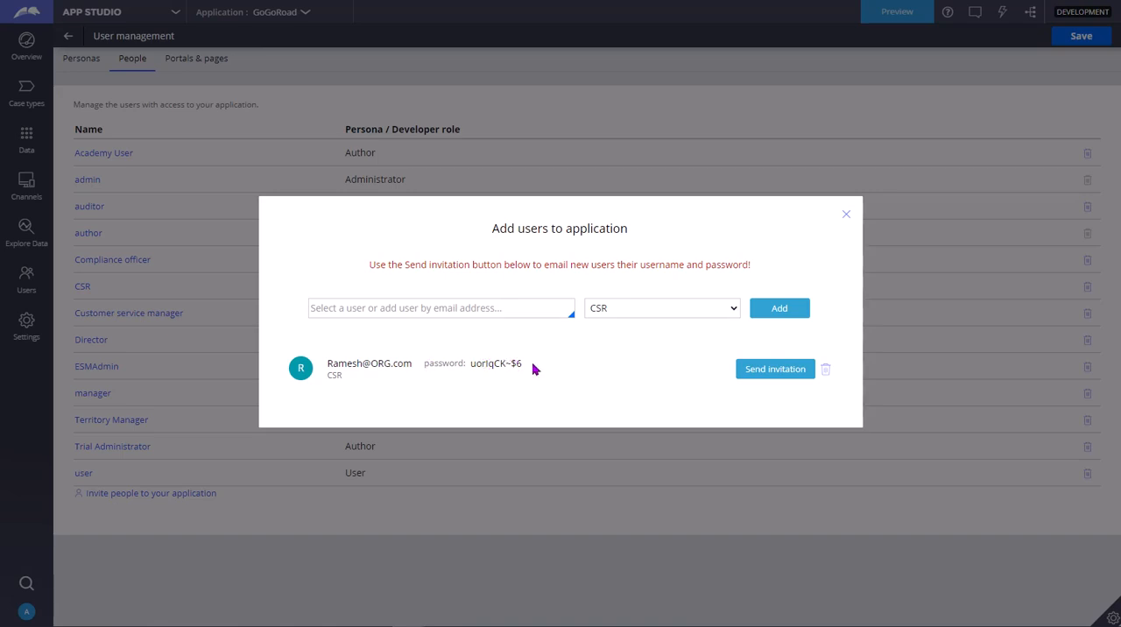
{"action": "mouse_move", "coordinate": [766, 385]}
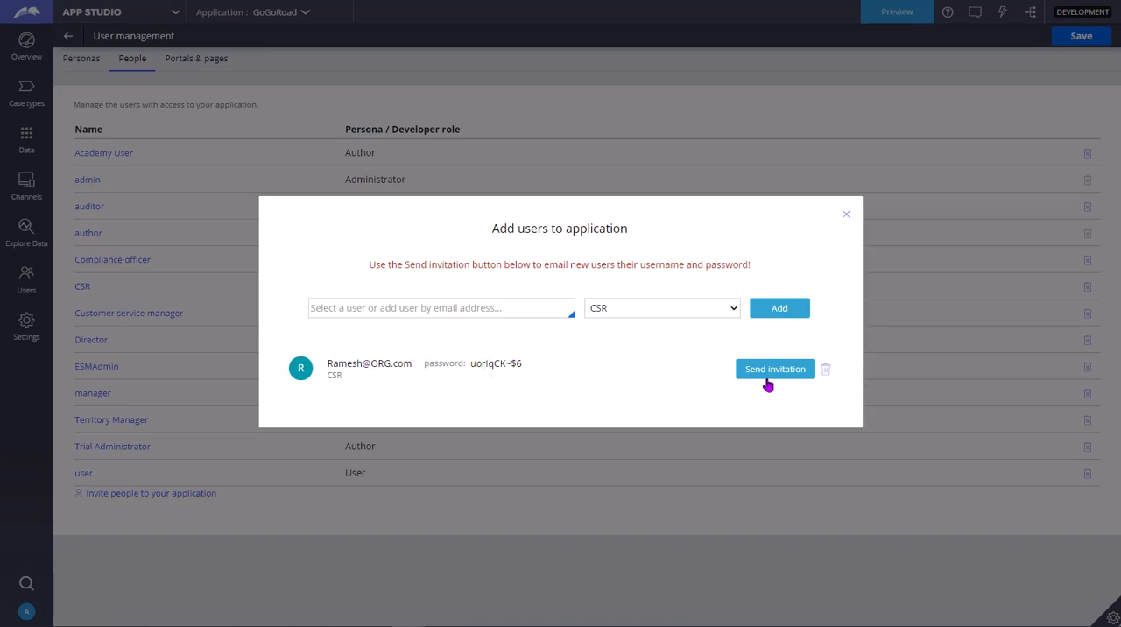
{"action": "mouse_move", "coordinate": [846, 215]}
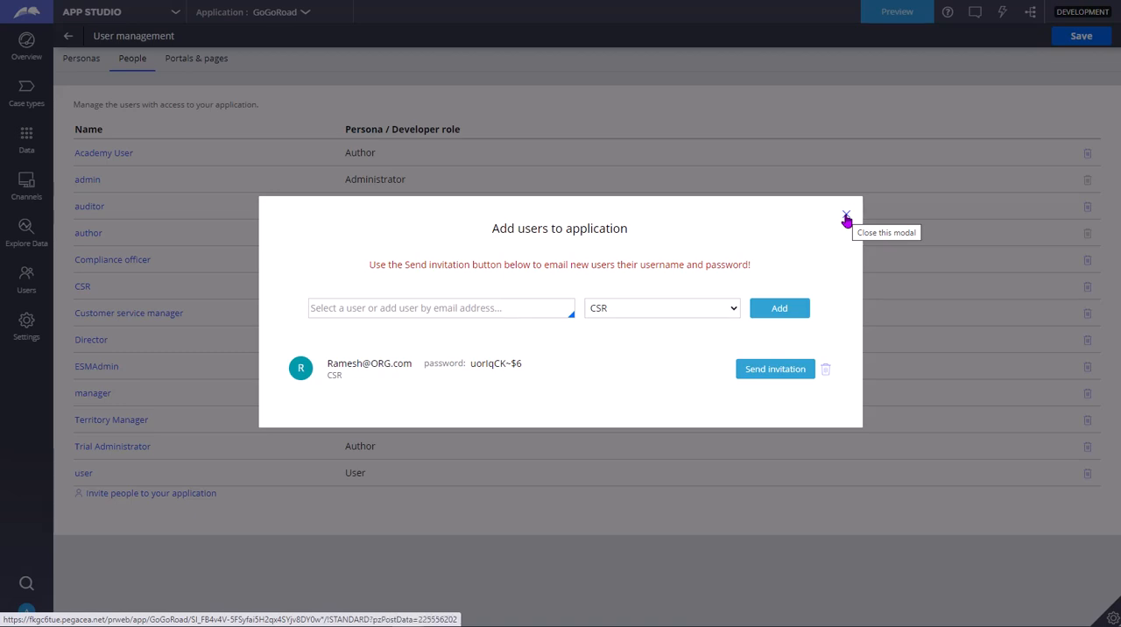
{"action": "mouse_move", "coordinate": [535, 356]}
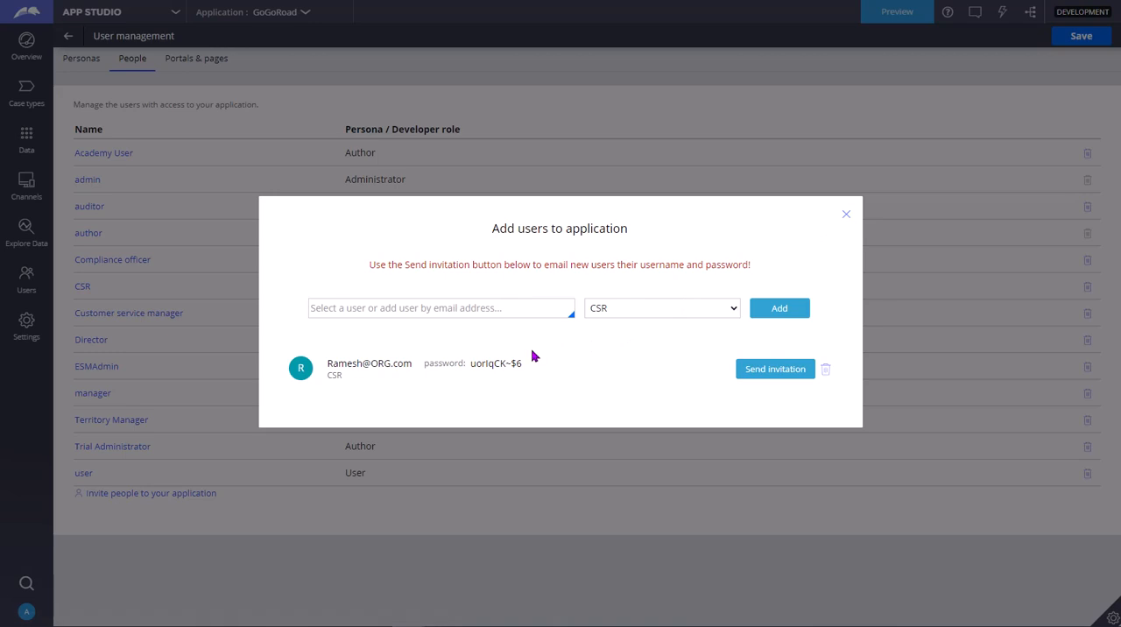
{"action": "left_click", "coordinate": [661, 308]}
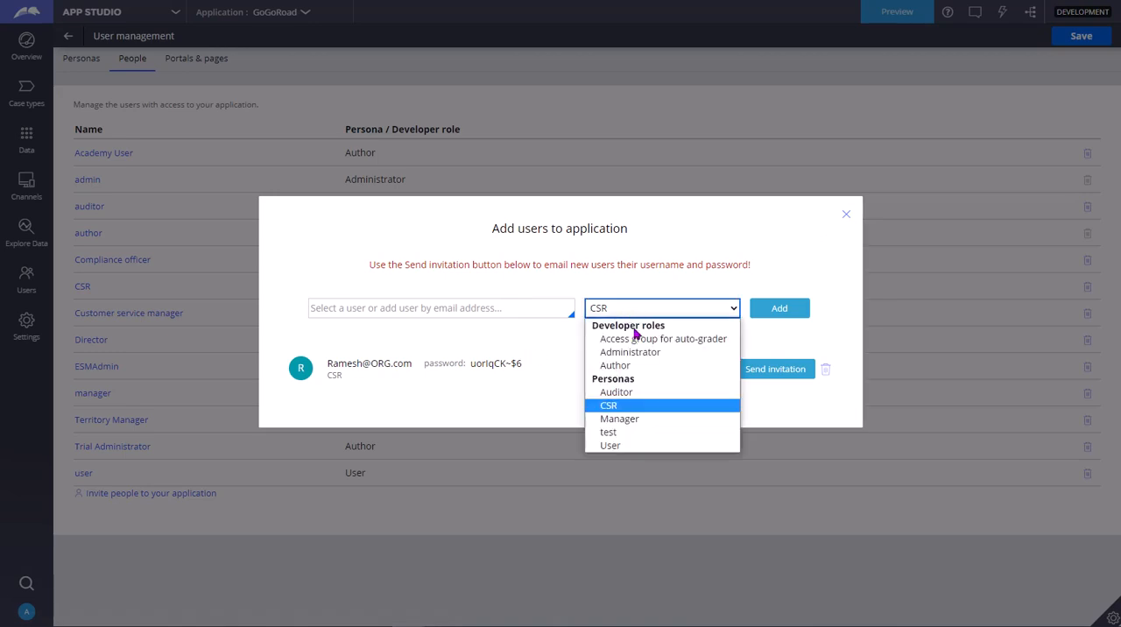
{"action": "mouse_move", "coordinate": [608, 432]}
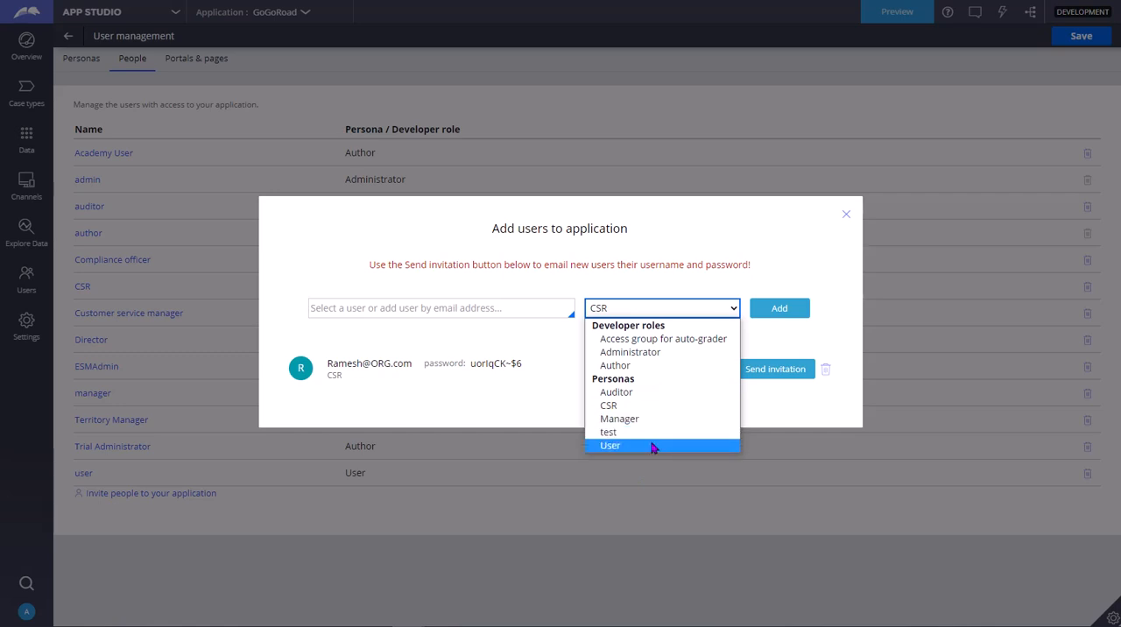
{"action": "mouse_move", "coordinate": [675, 405]}
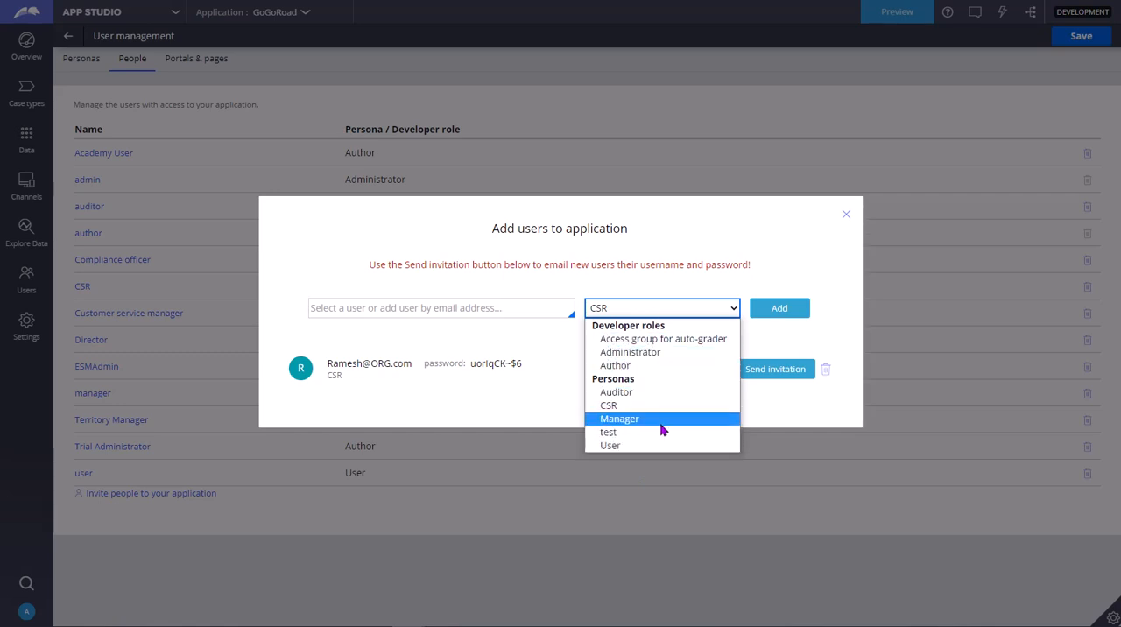
{"action": "mouse_move", "coordinate": [657, 429]}
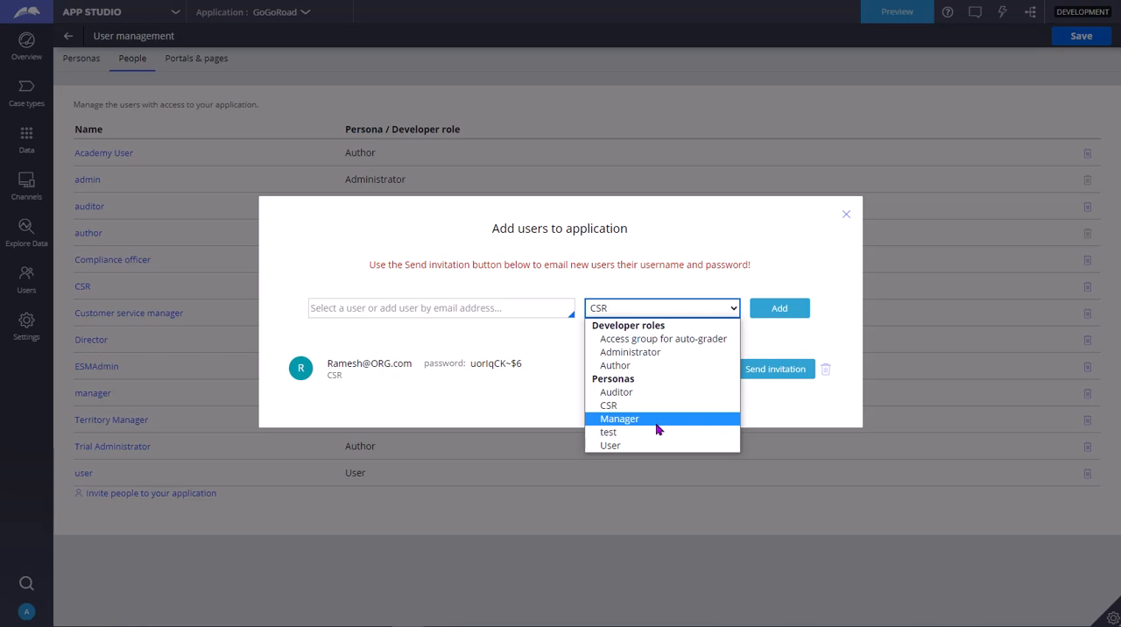
{"action": "mouse_move", "coordinate": [653, 446]}
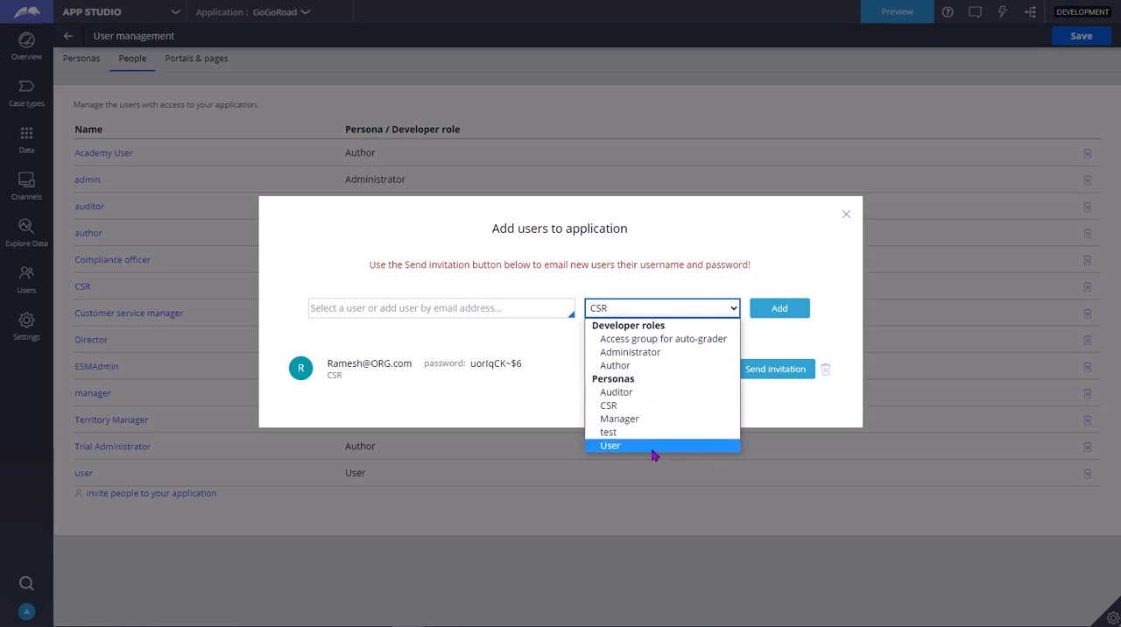
{"action": "mouse_move", "coordinate": [629, 351]}
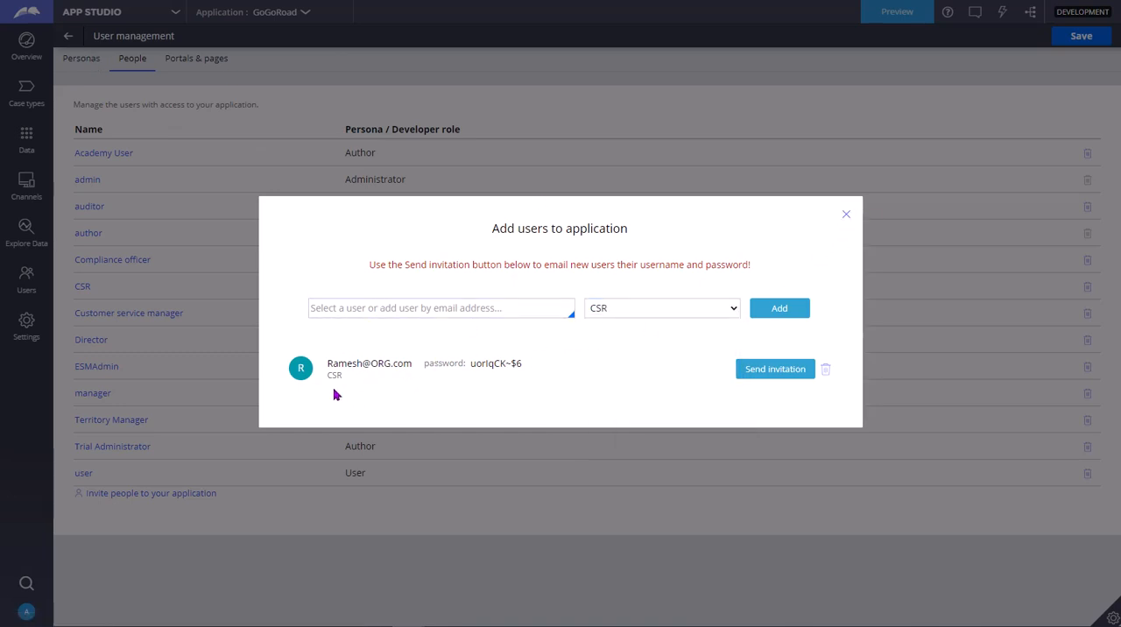
{"action": "double_click", "coordinate": [485, 362]}
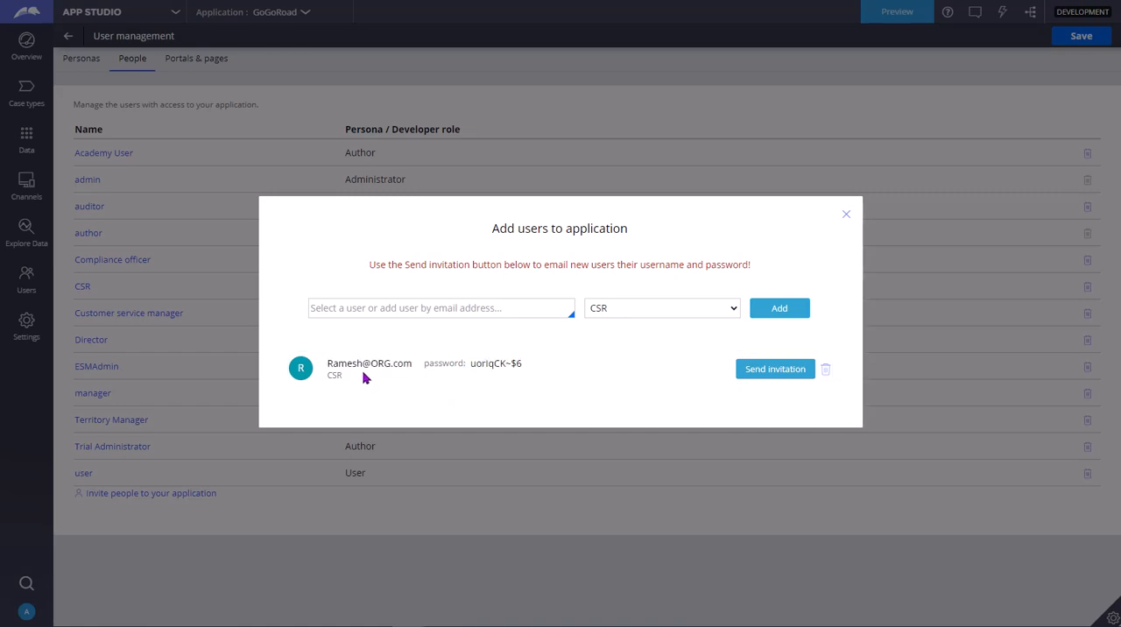
- Close the Add users dialog and show the Portals & pages access matrix
{"action": "left_click", "coordinate": [846, 214]}
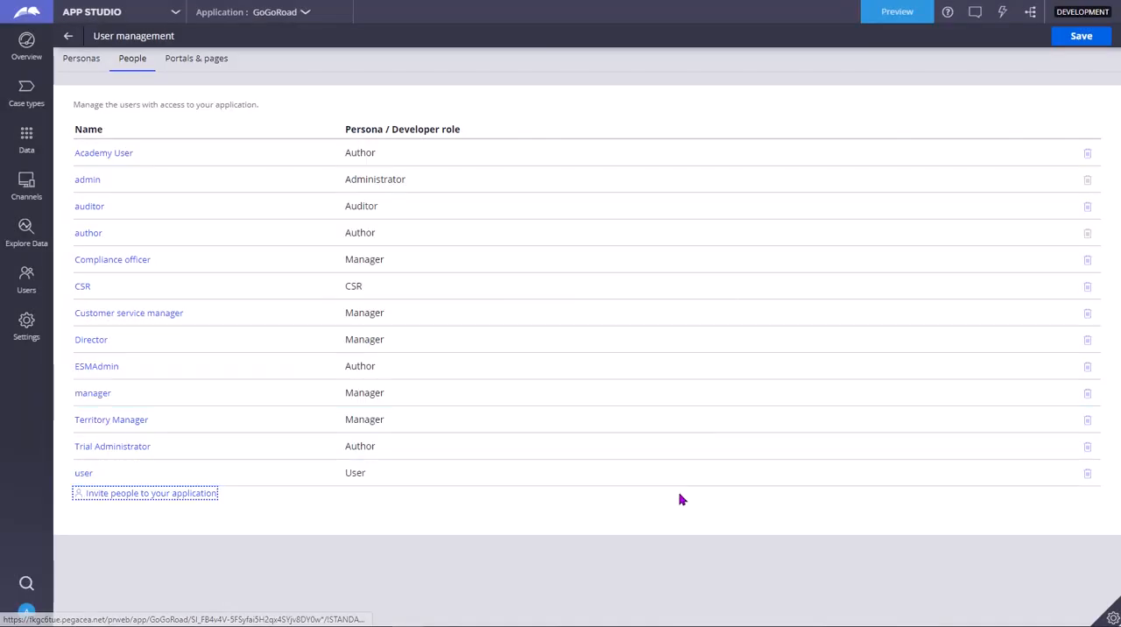
{"action": "left_click", "coordinate": [196, 58]}
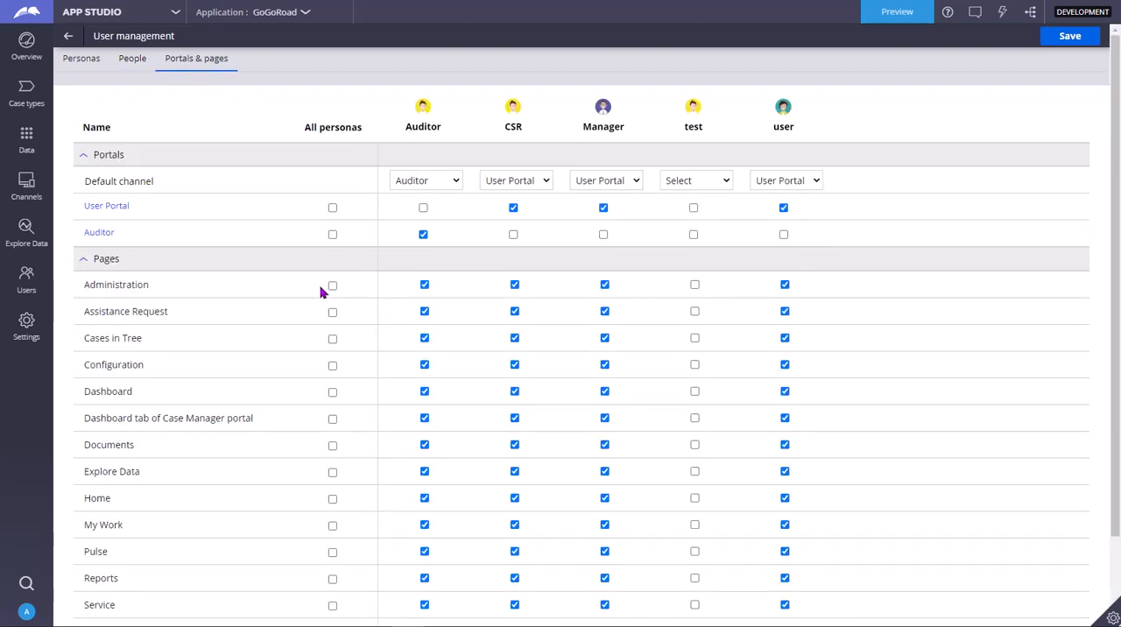
{"action": "mouse_move", "coordinate": [405, 302]}
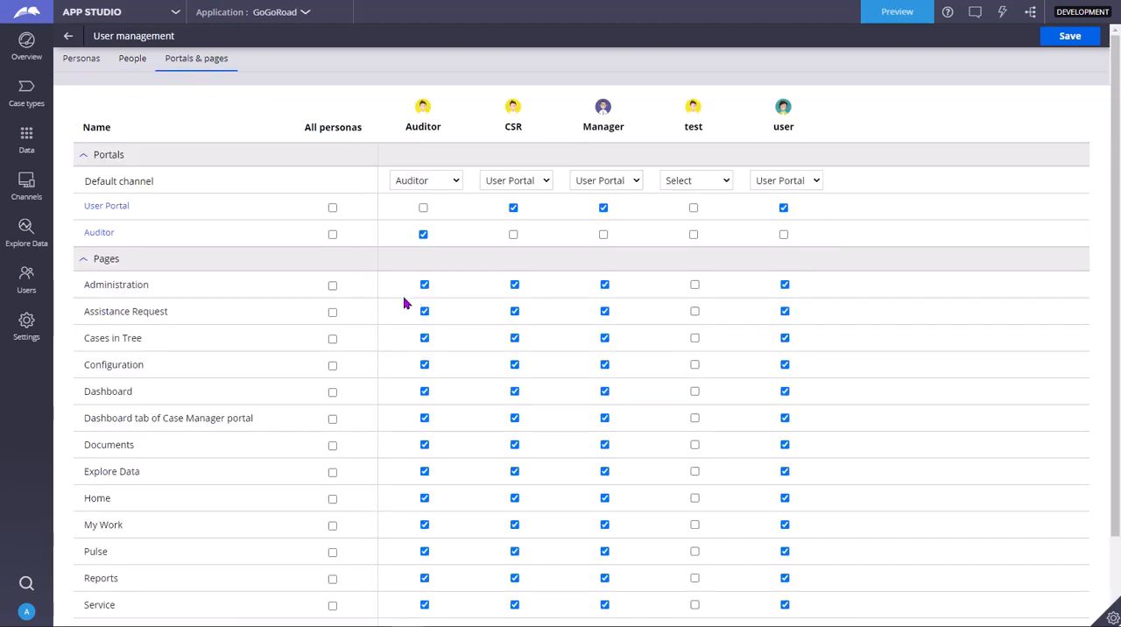
{"action": "mouse_move", "coordinate": [784, 140]}
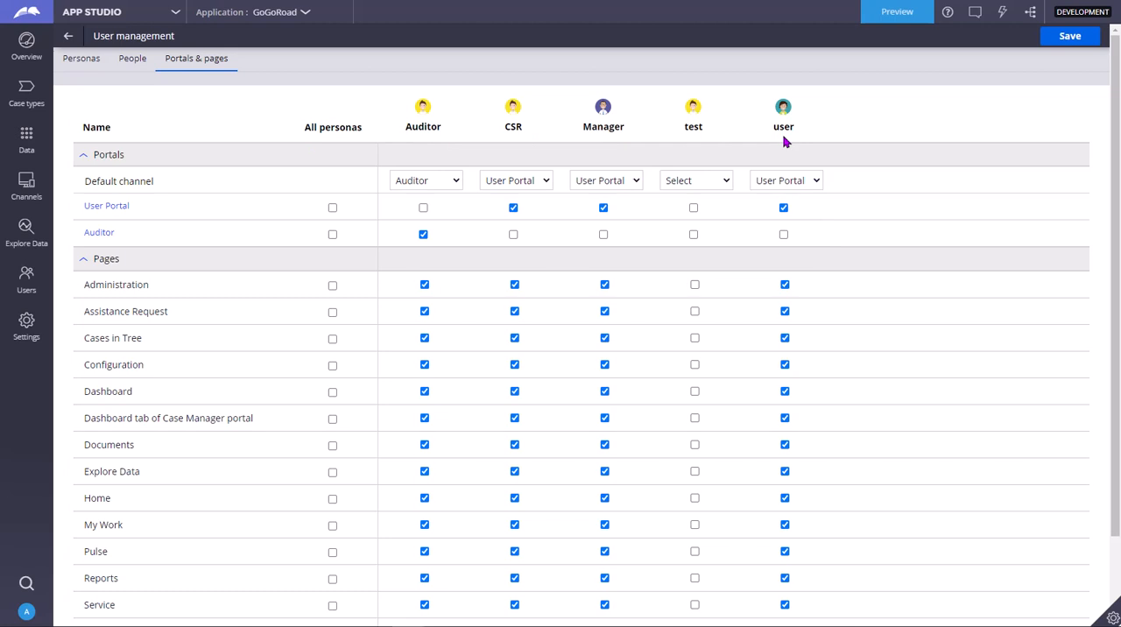
{"action": "mouse_move", "coordinate": [408, 140]}
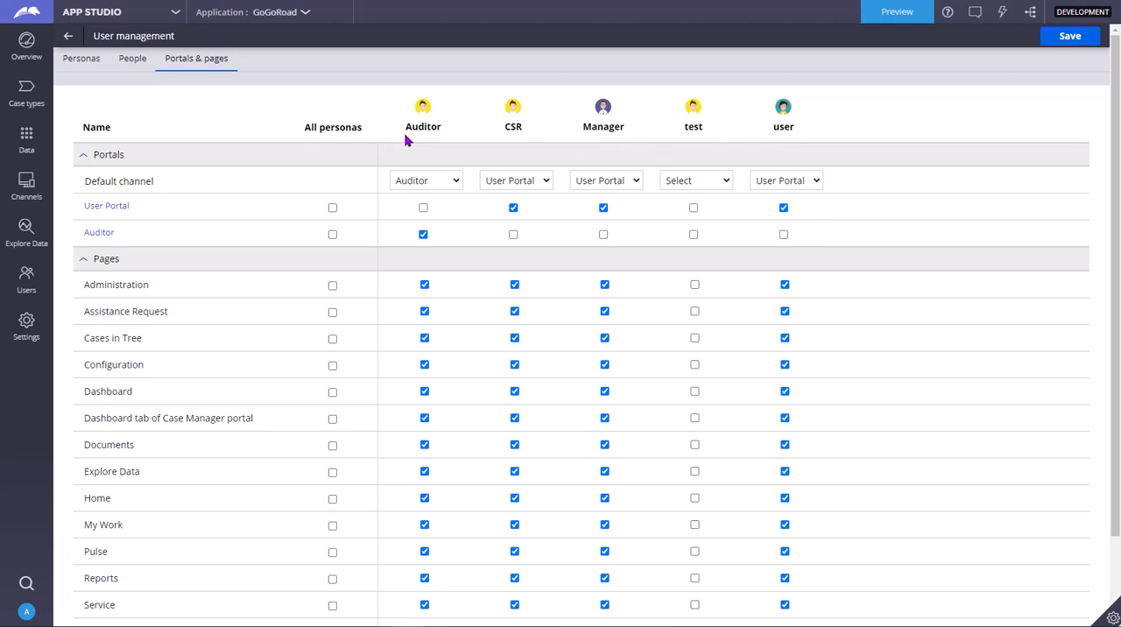
{"action": "mouse_move", "coordinate": [274, 516]}
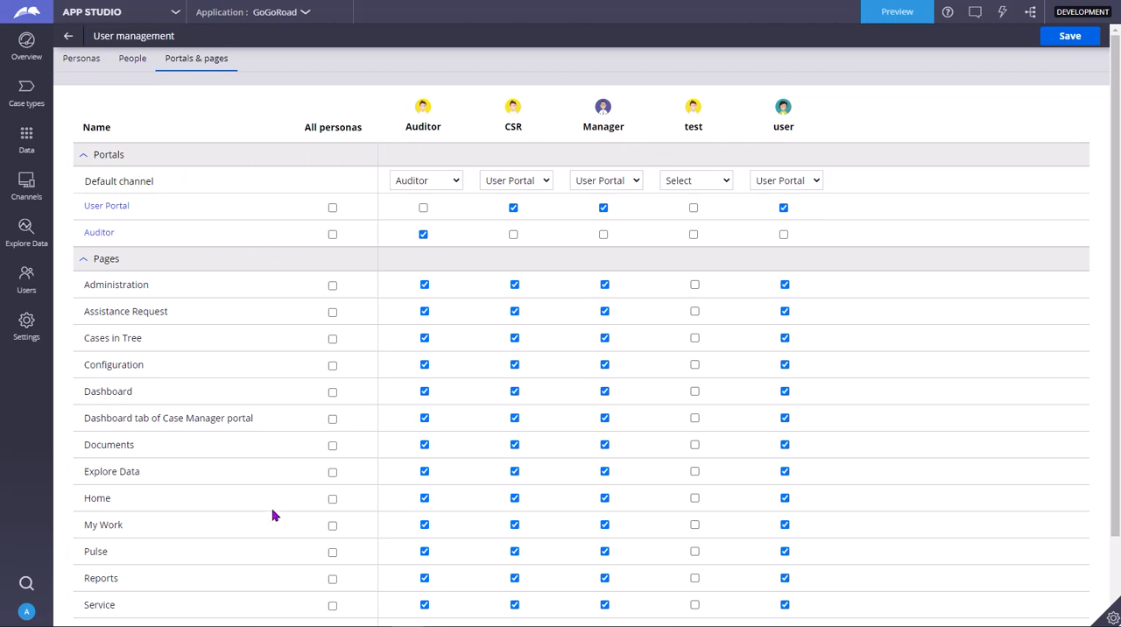
{"action": "mouse_move", "coordinate": [234, 418]}
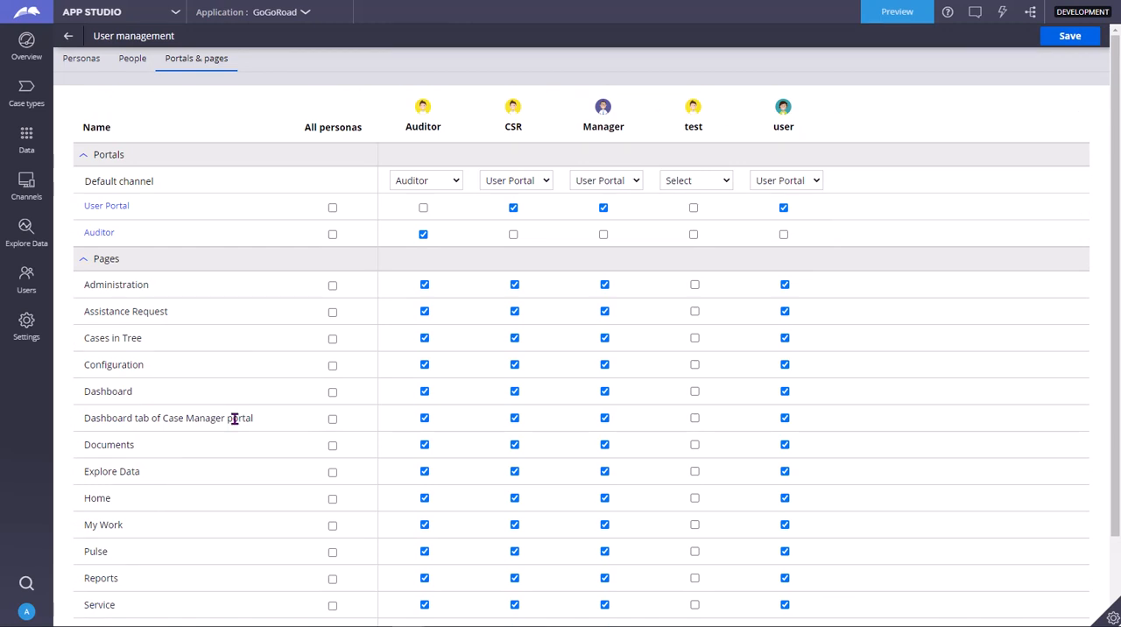
{"action": "mouse_move", "coordinate": [550, 74]}
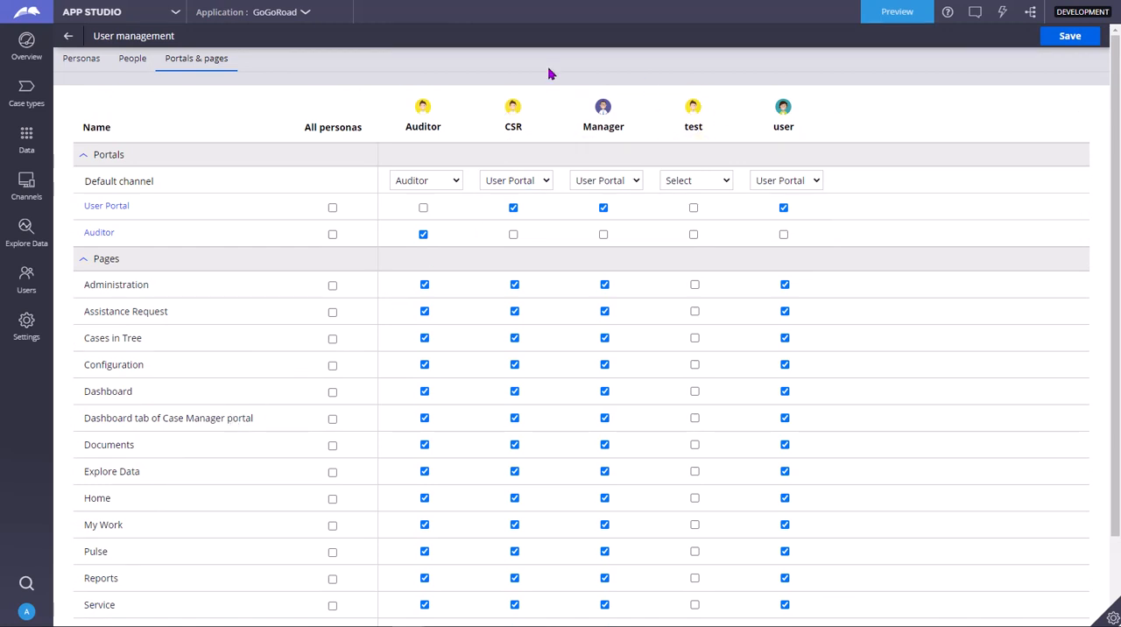
{"action": "mouse_move", "coordinate": [755, 155]}
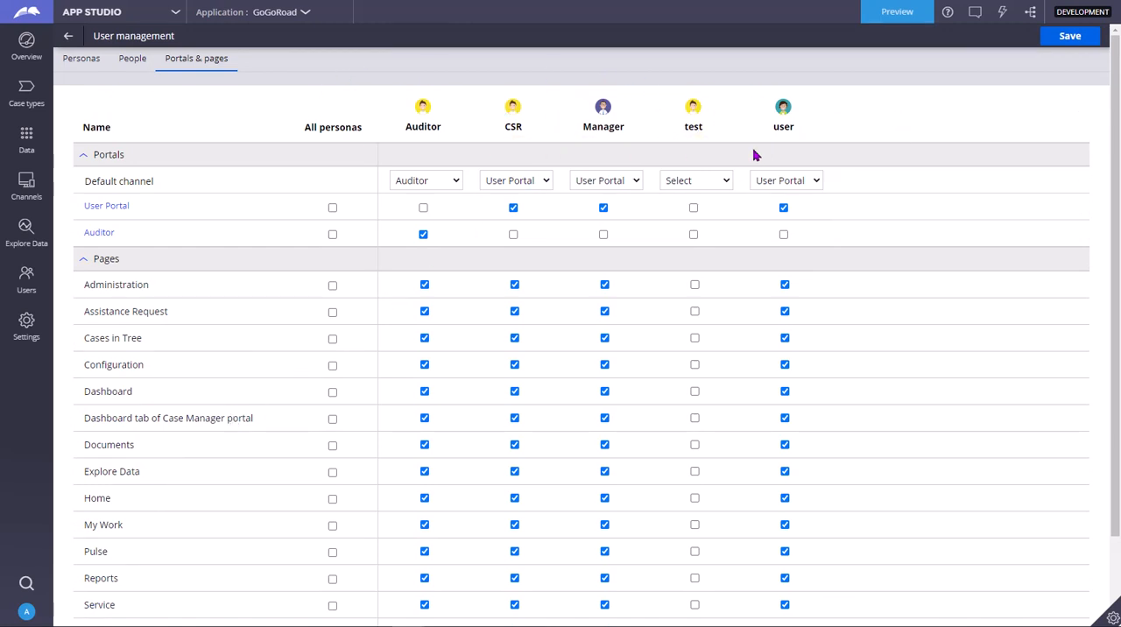
{"action": "mouse_move", "coordinate": [881, 471]}
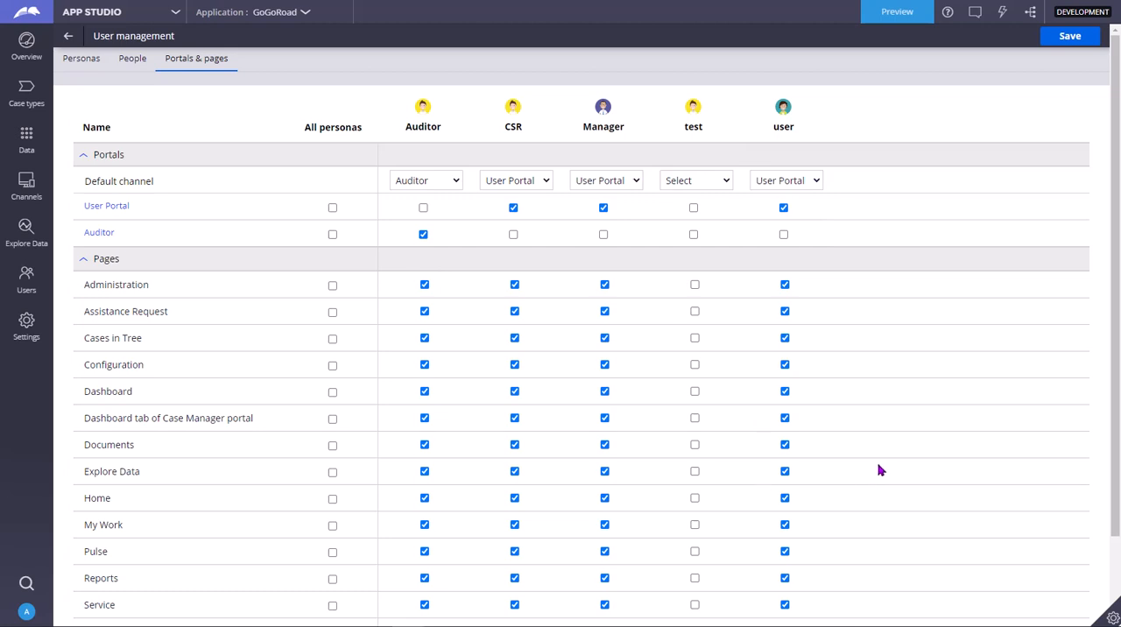
{"action": "mouse_move", "coordinate": [624, 179]}
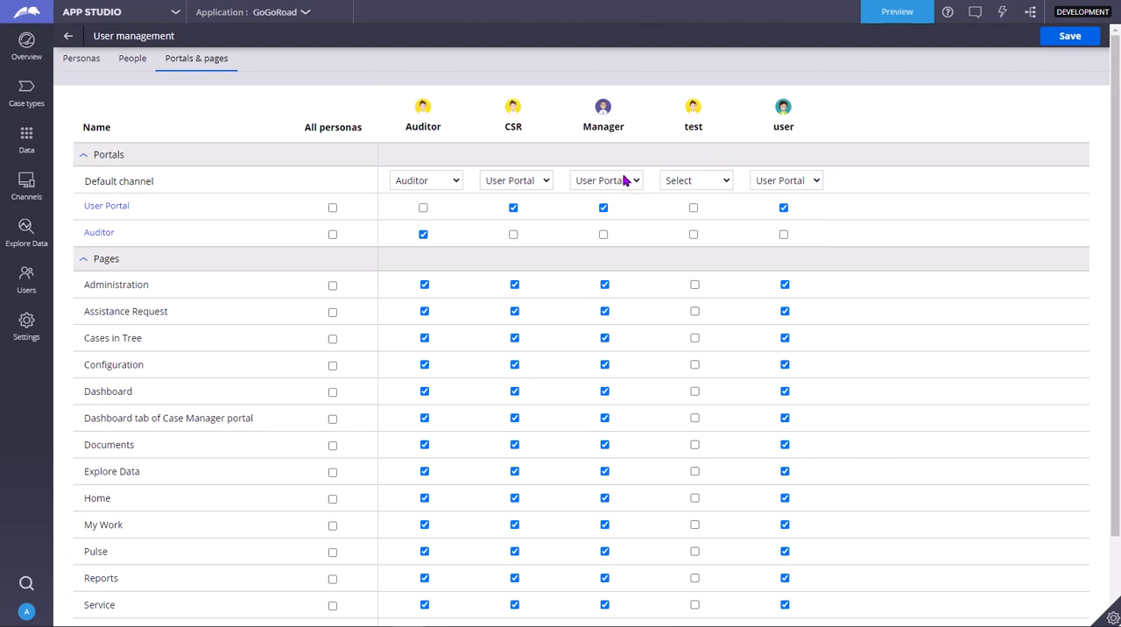
{"action": "mouse_move", "coordinate": [340, 300]}
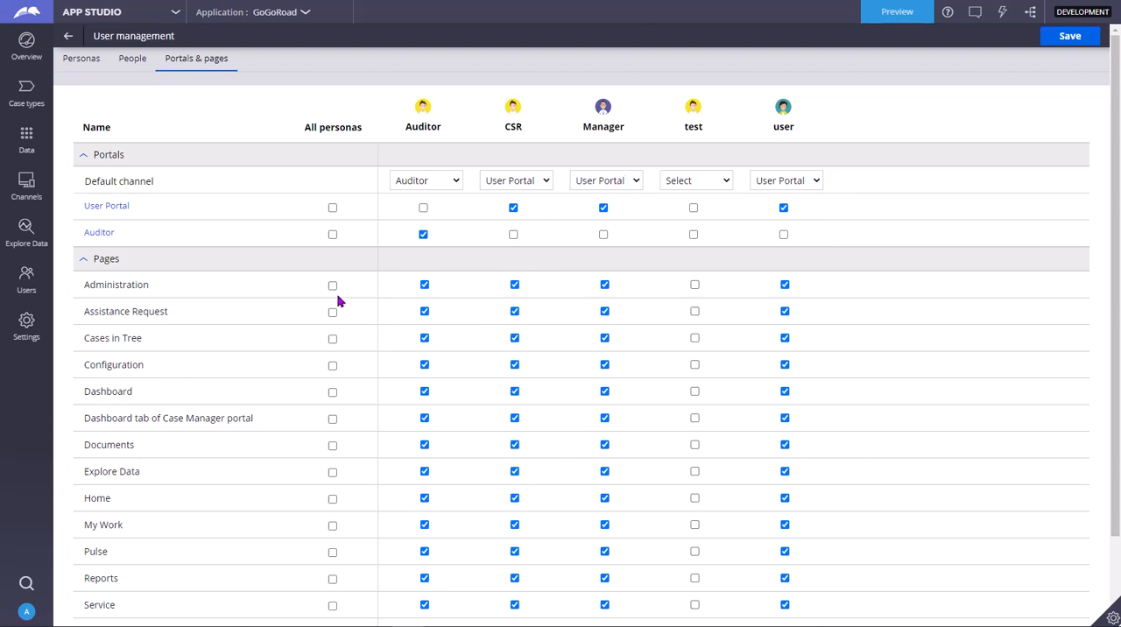
{"action": "mouse_move", "coordinate": [540, 511]}
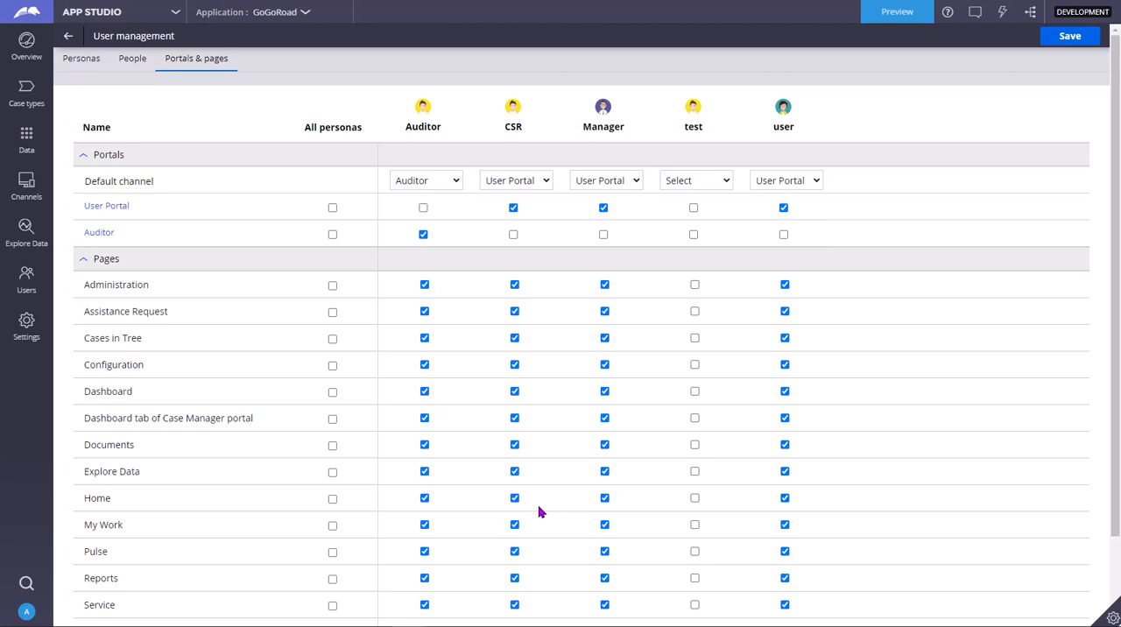
{"action": "mouse_move", "coordinate": [441, 284]}
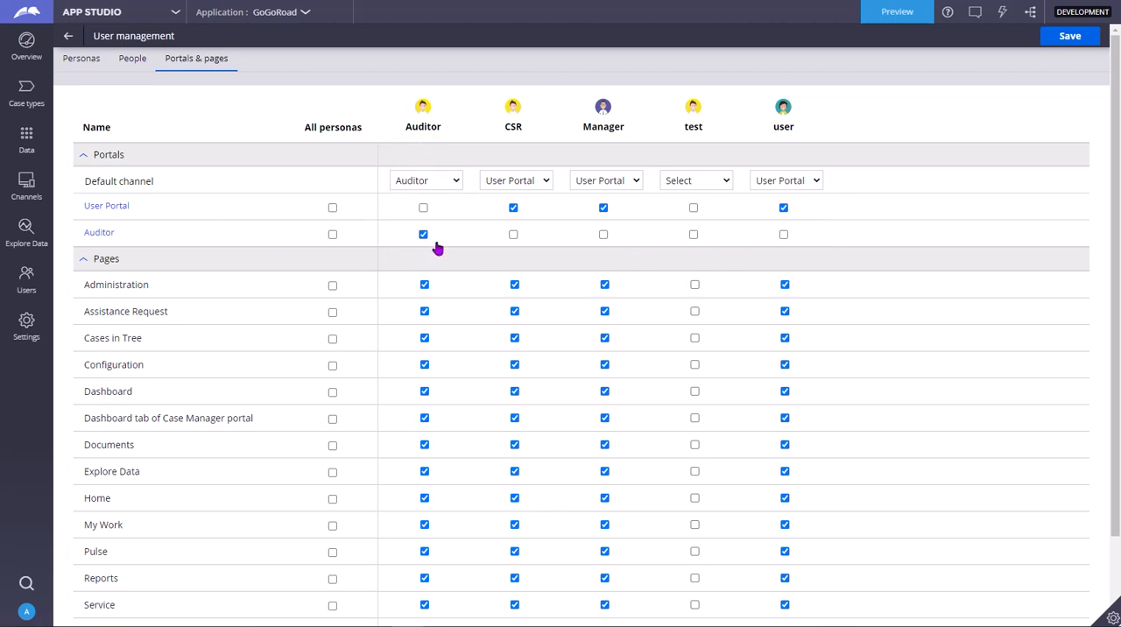
{"action": "mouse_move", "coordinate": [471, 262]}
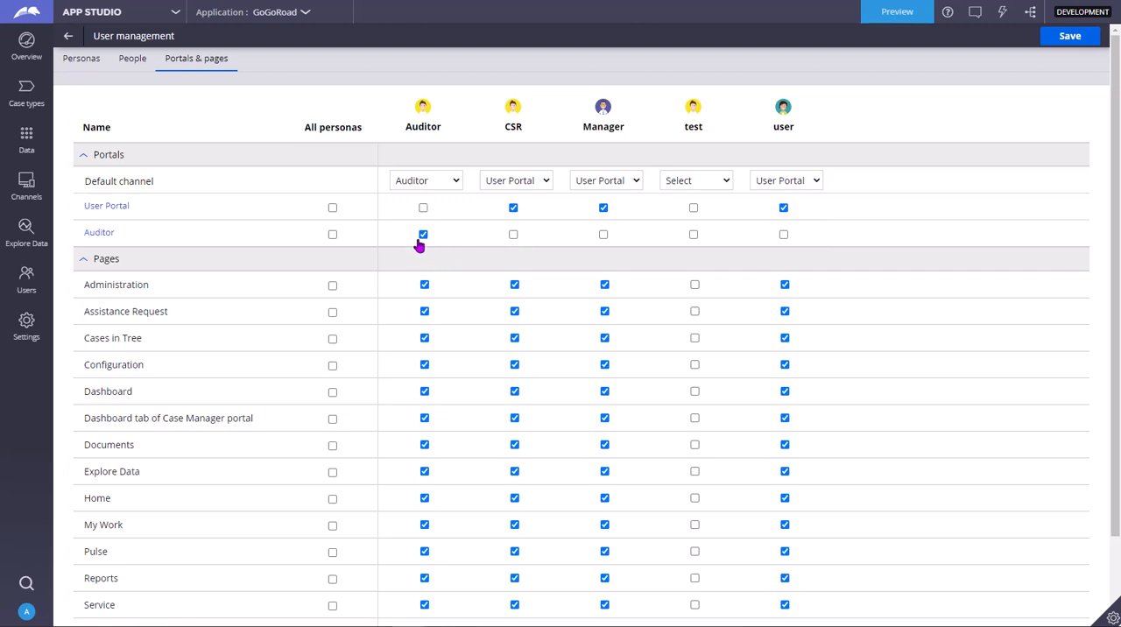
{"action": "mouse_move", "coordinate": [517, 121]}
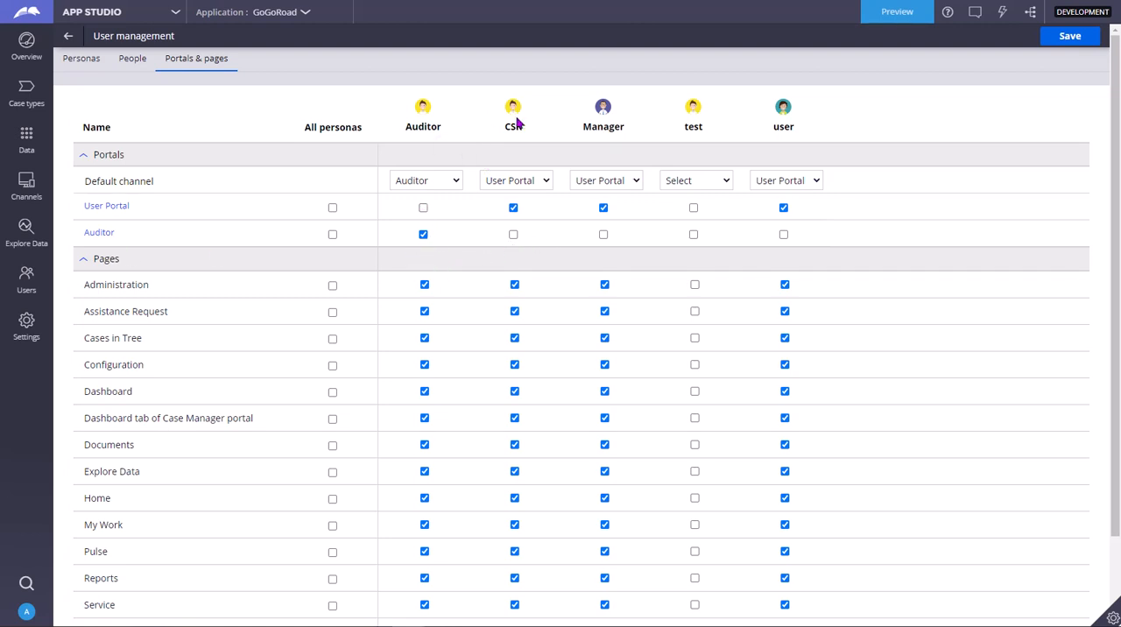
{"action": "mouse_move", "coordinate": [694, 190]}
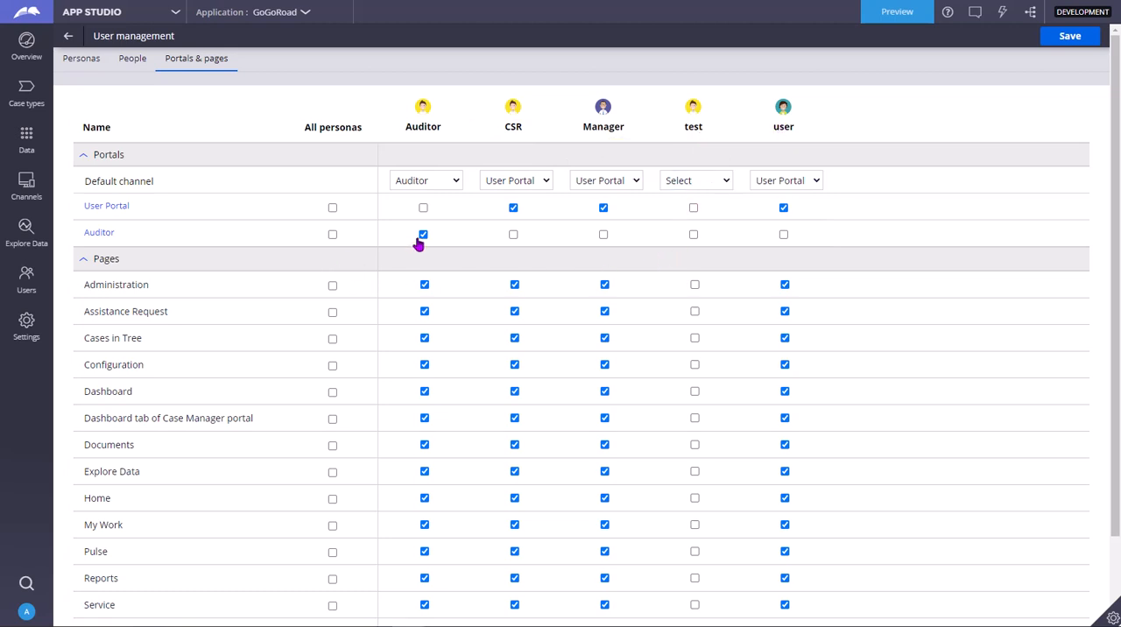
{"action": "mouse_move", "coordinate": [694, 234]}
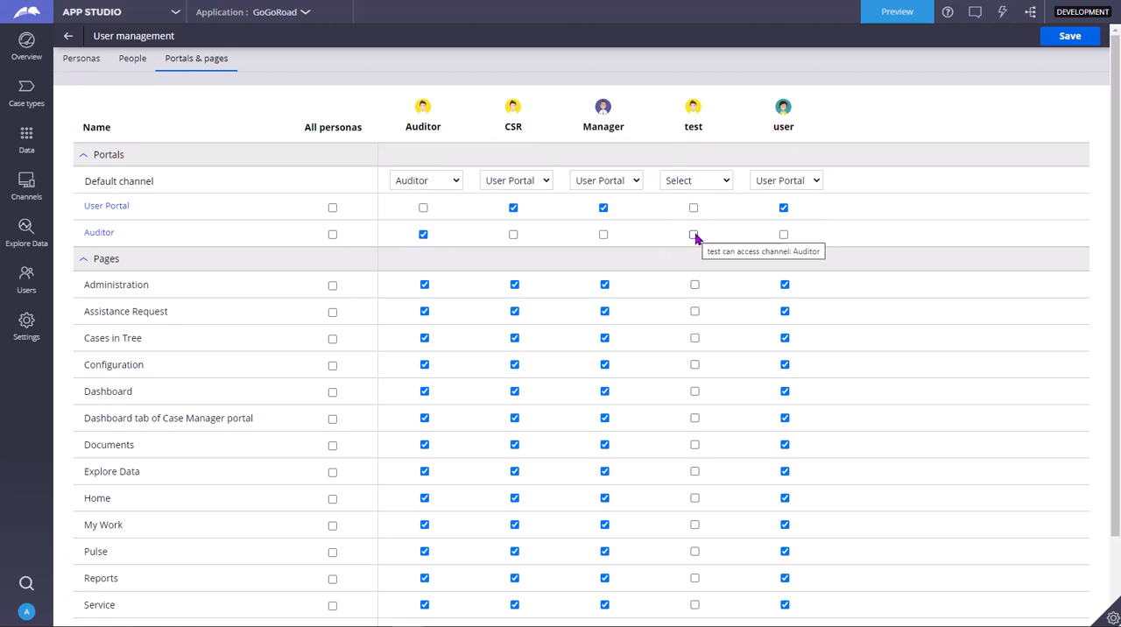